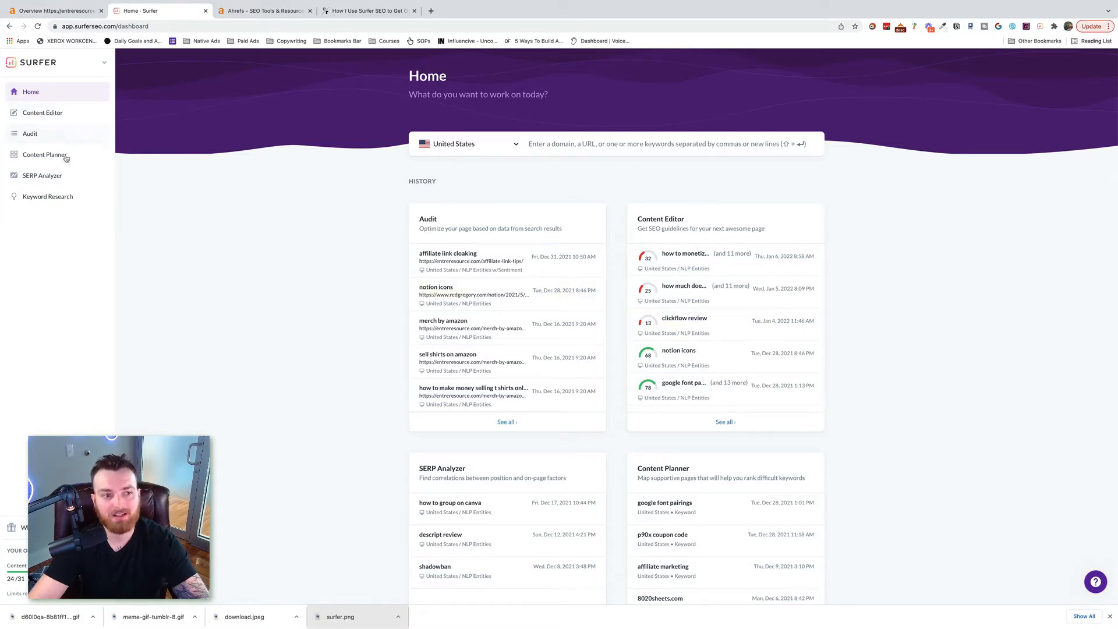
{"action": "mouse_move", "coordinate": [48, 196]}
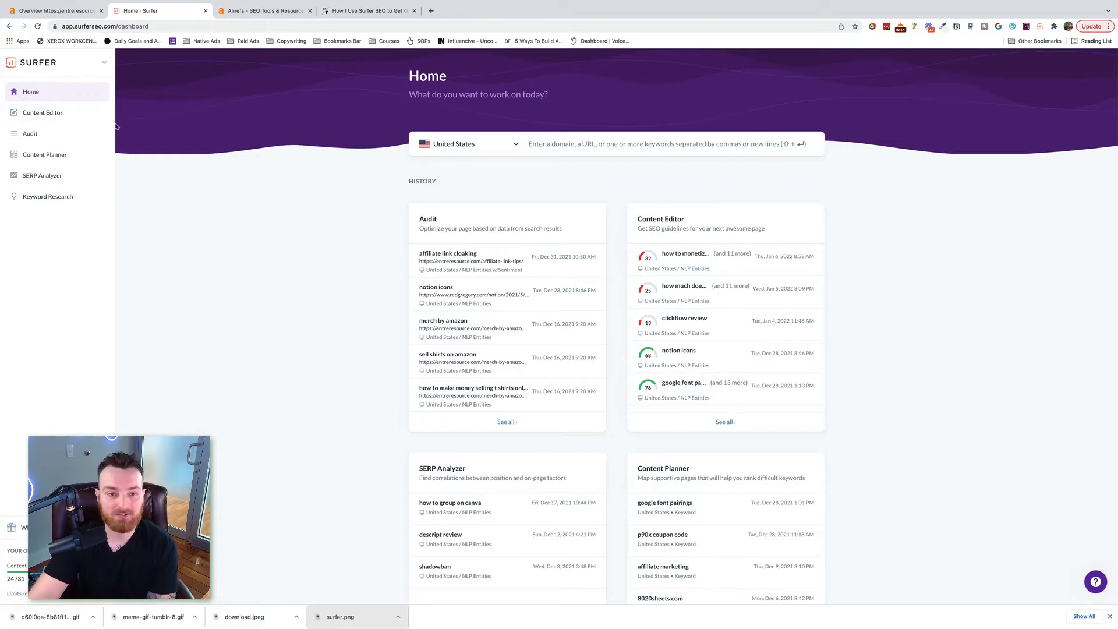
Step: Enter the keyword 'how much does an english bulldog cost' in the Content Editor
{"action": "left_click", "coordinate": [42, 113]}
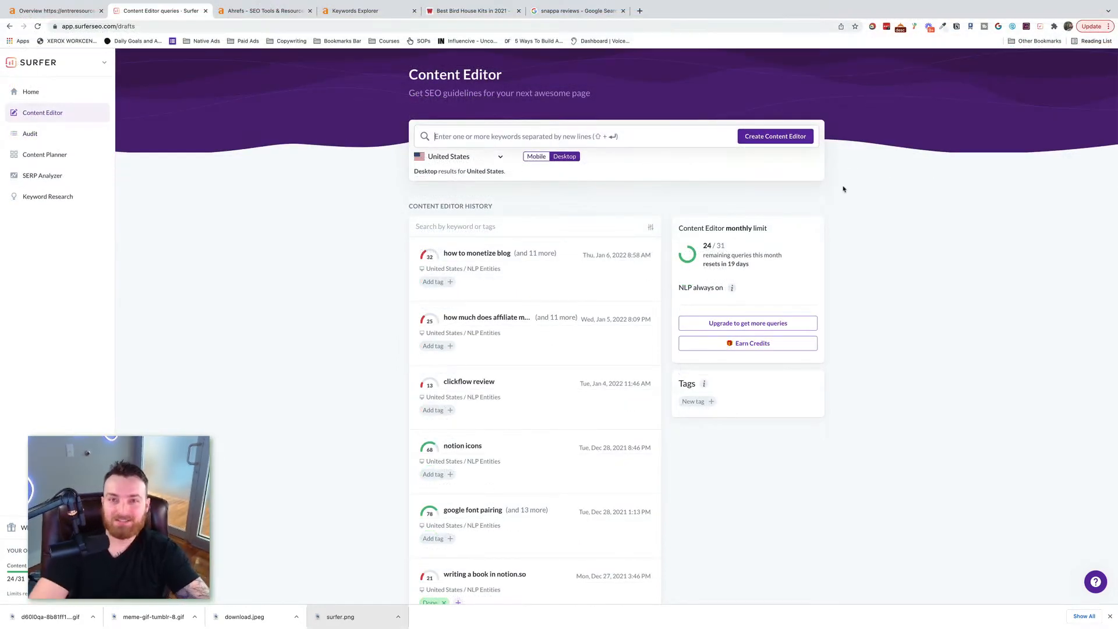
{"action": "type", "text": "how much does an english bulldog c"}
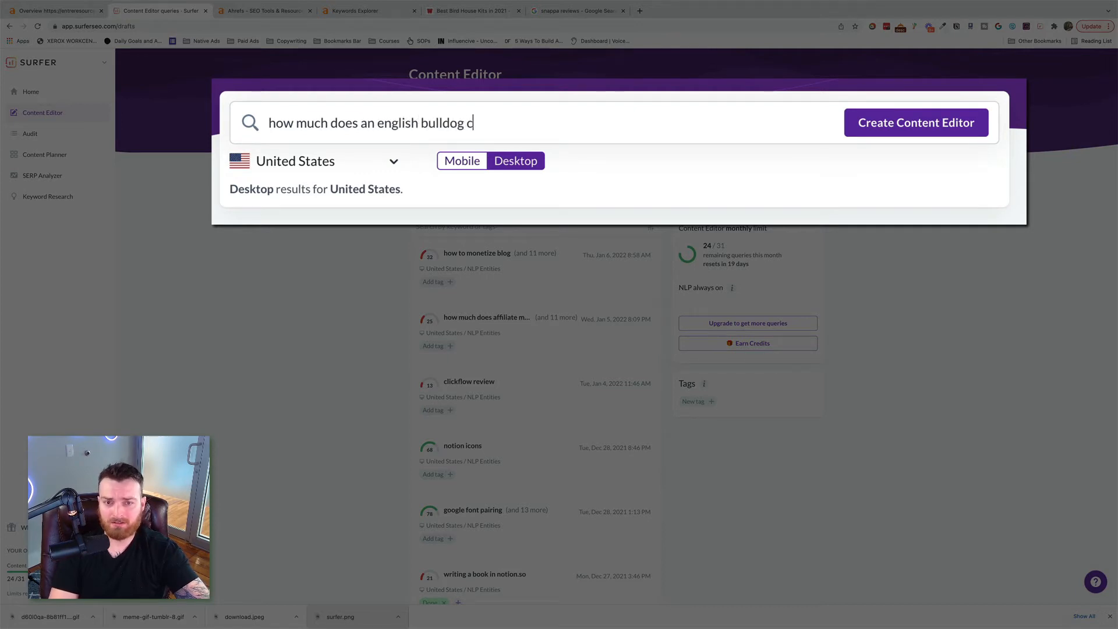
{"action": "type", "text": "ost"}
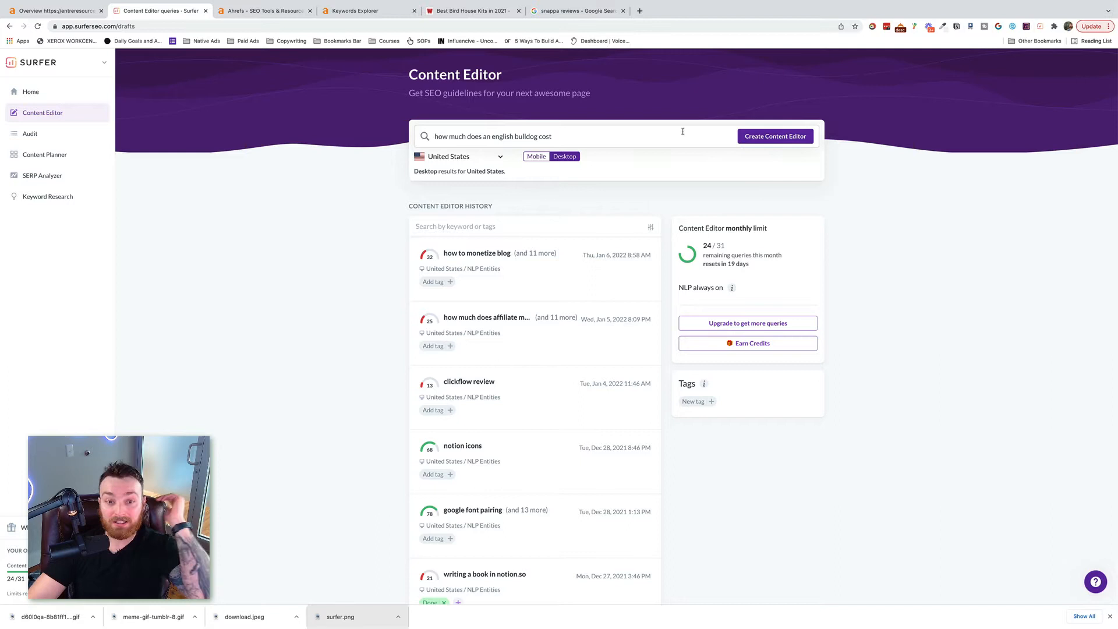
{"action": "mouse_move", "coordinate": [622, 153]}
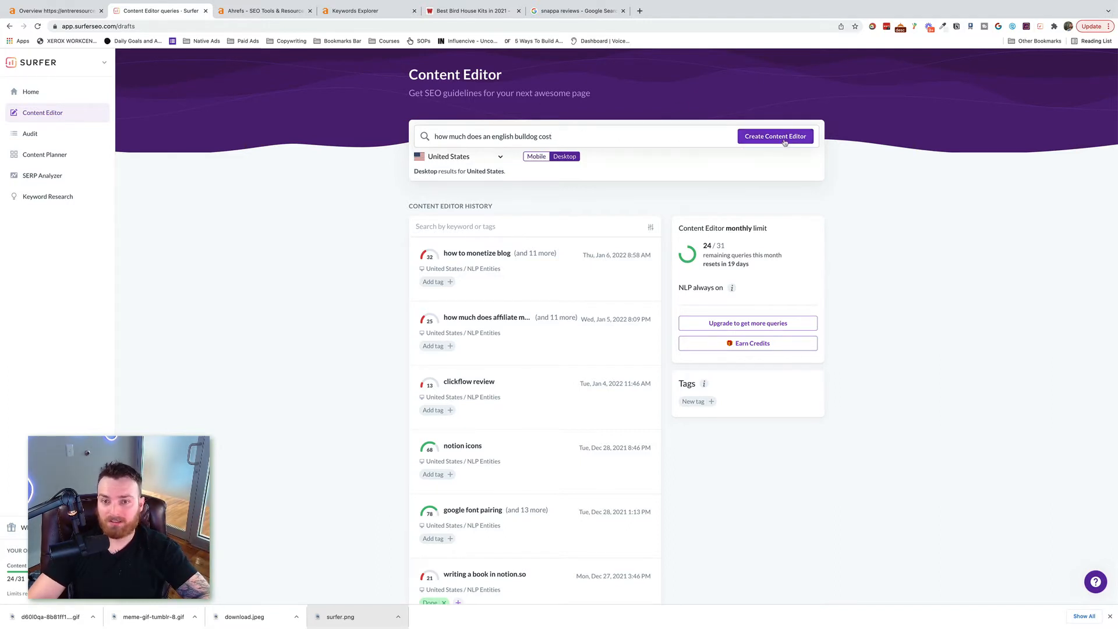
Step: Toggle between mobile and desktop results and browse the target location list
{"action": "left_click", "coordinate": [537, 156]}
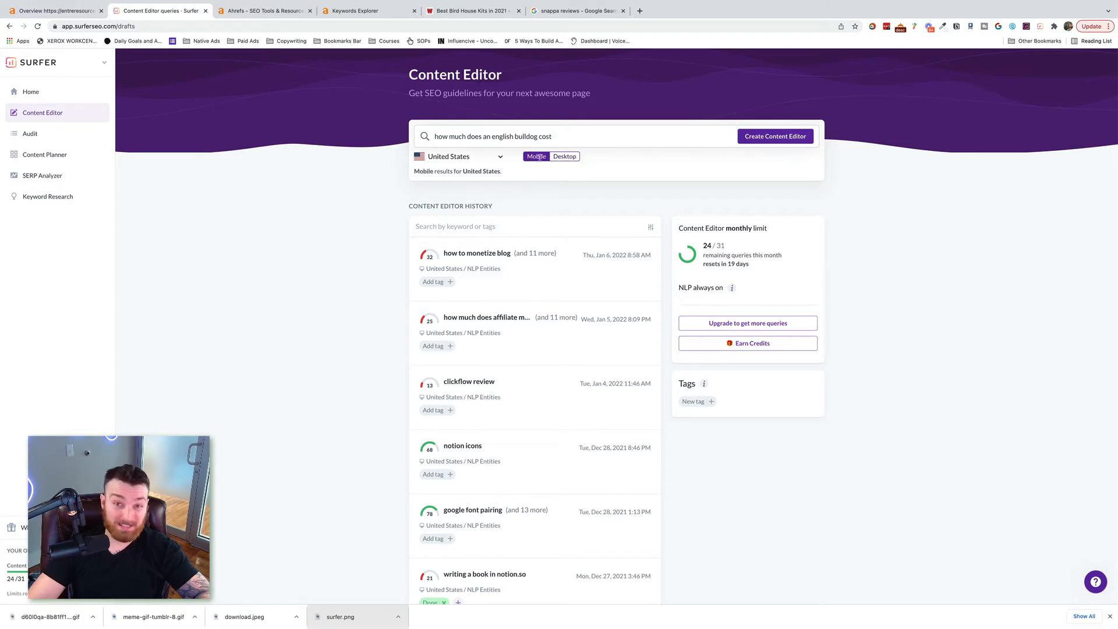
{"action": "left_click", "coordinate": [564, 156]}
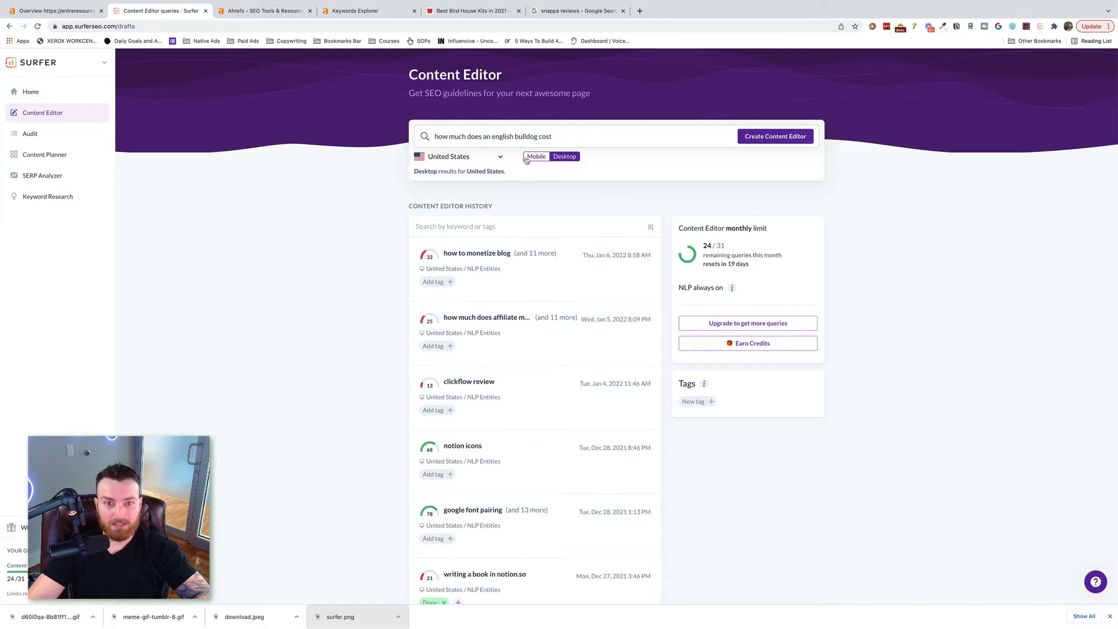
{"action": "left_click", "coordinate": [536, 158]}
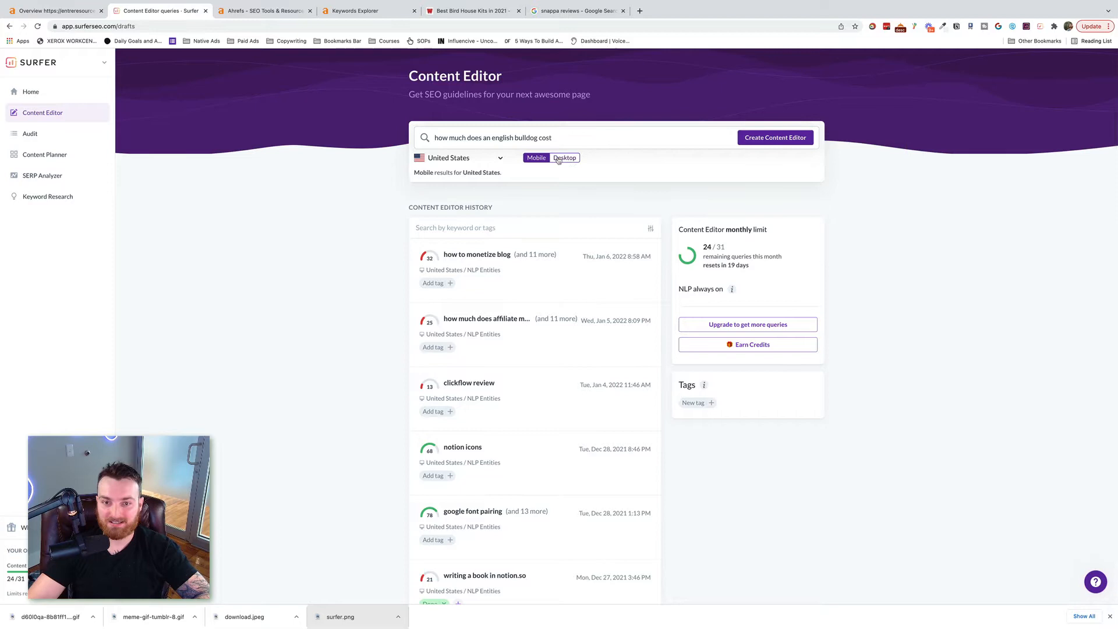
{"action": "left_click", "coordinate": [462, 158]}
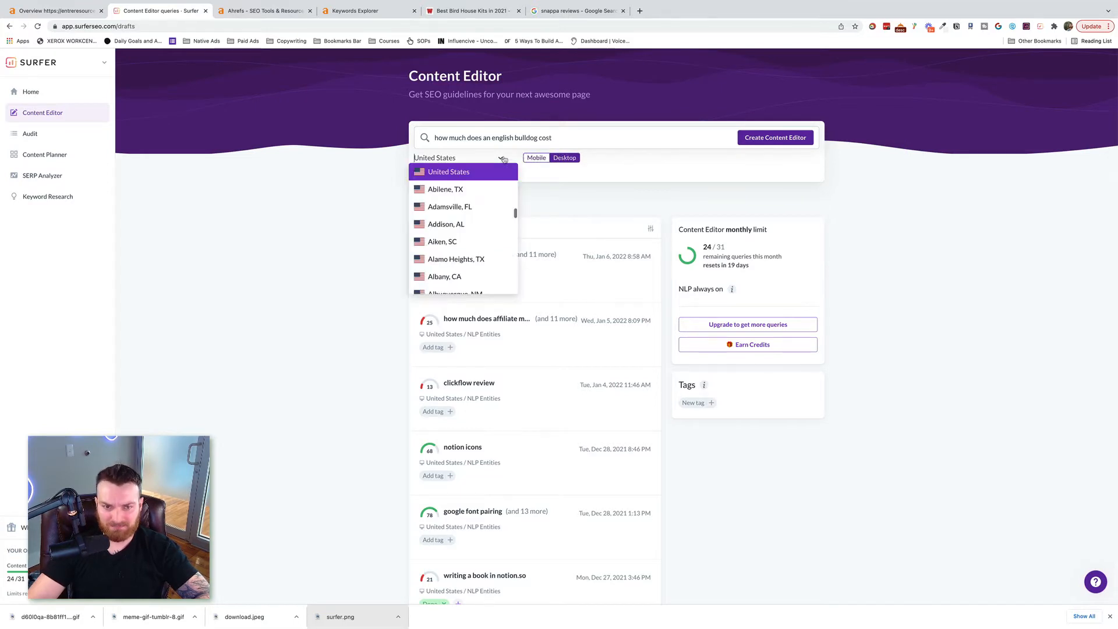
{"action": "scroll", "scroll_direction": "down", "scroll_amount": 3}
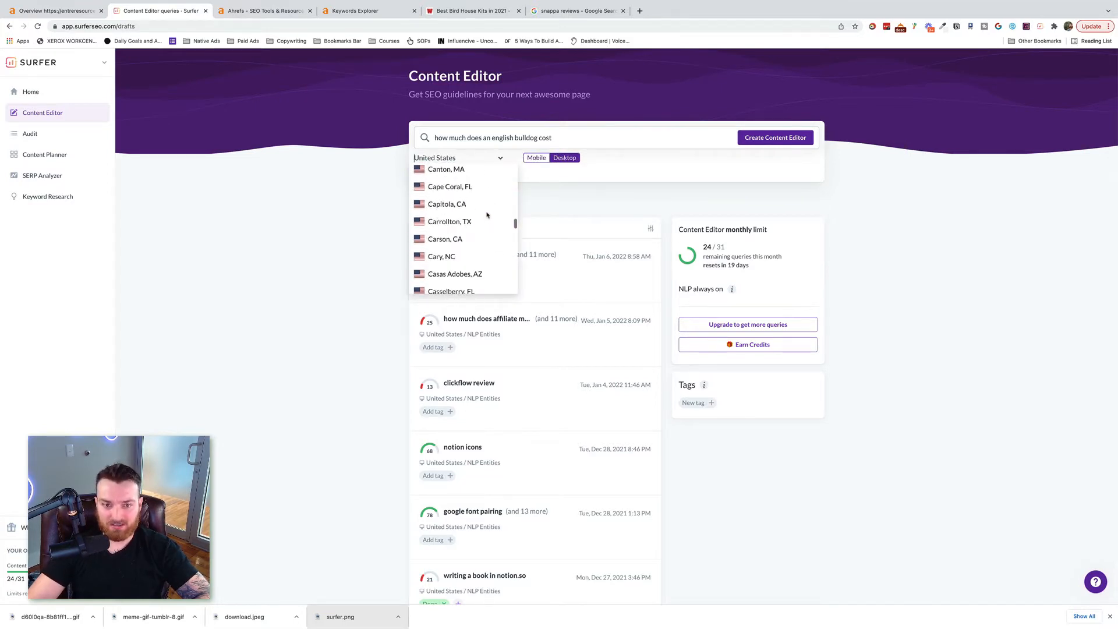
{"action": "scroll", "scroll_direction": "down", "scroll_amount": 3}
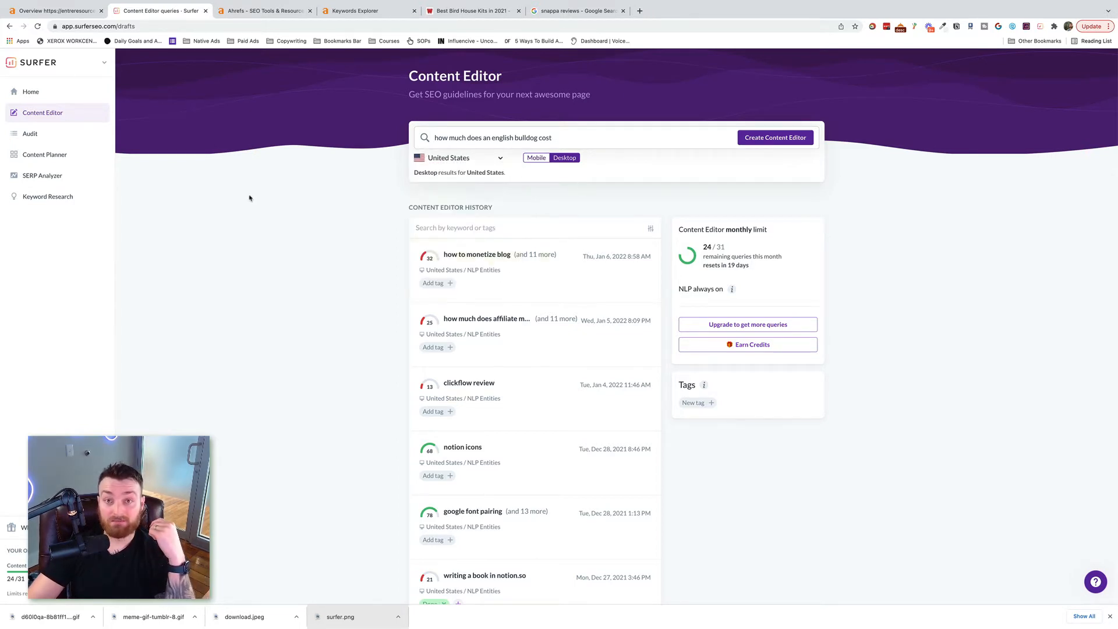
Step: Create the Content Editor for the english bulldog cost keyword
{"action": "left_click", "coordinate": [774, 138]}
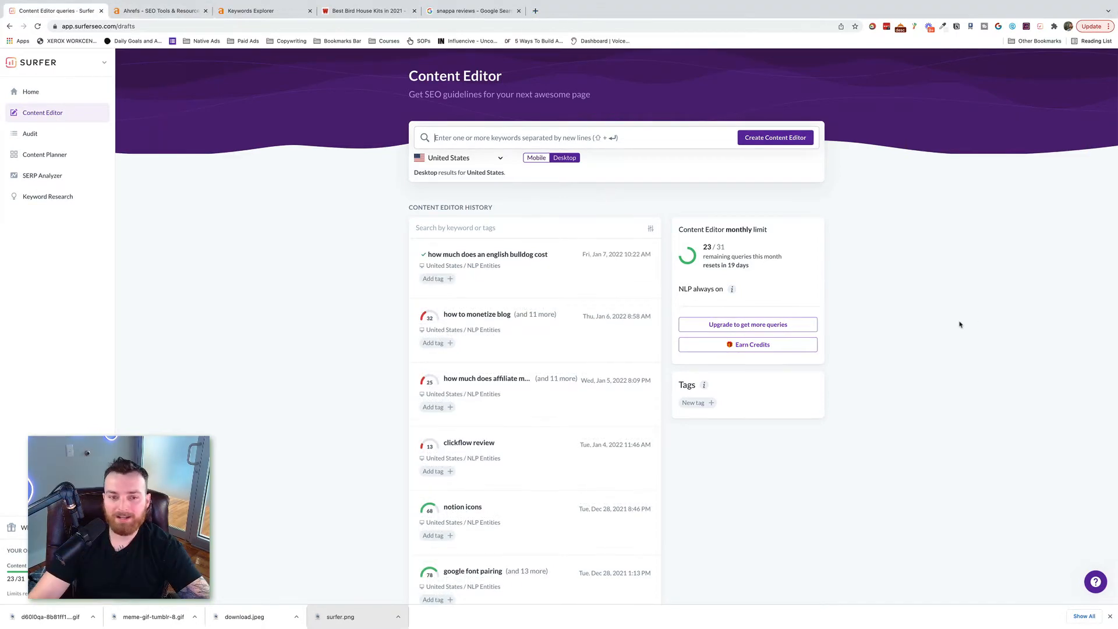
{"action": "mouse_move", "coordinate": [954, 324]}
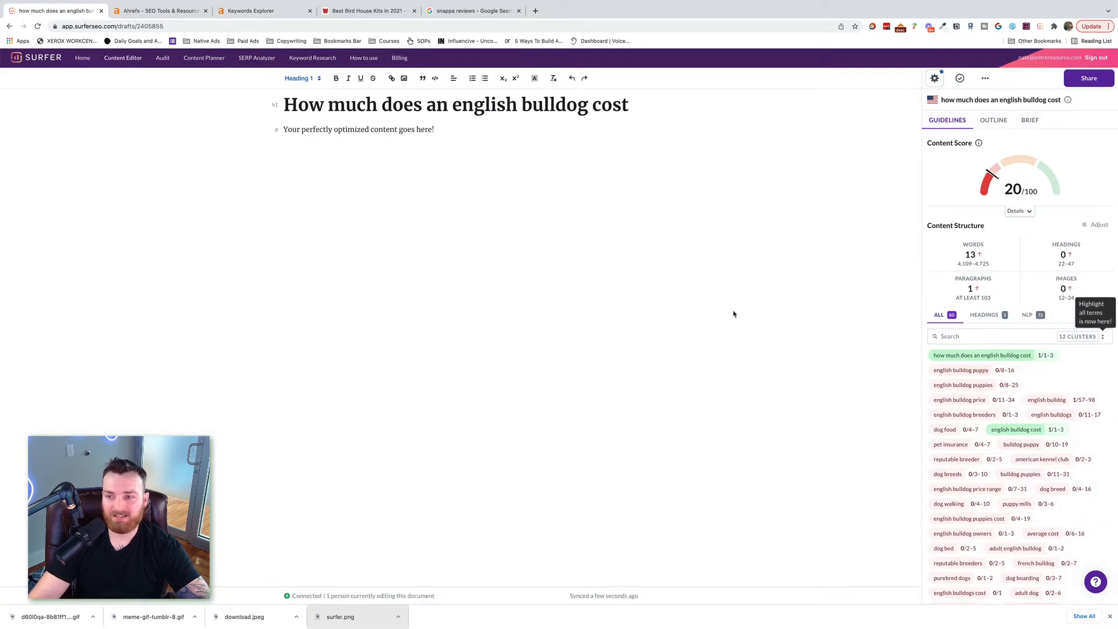
{"action": "key", "text": "ctrl+plus"}
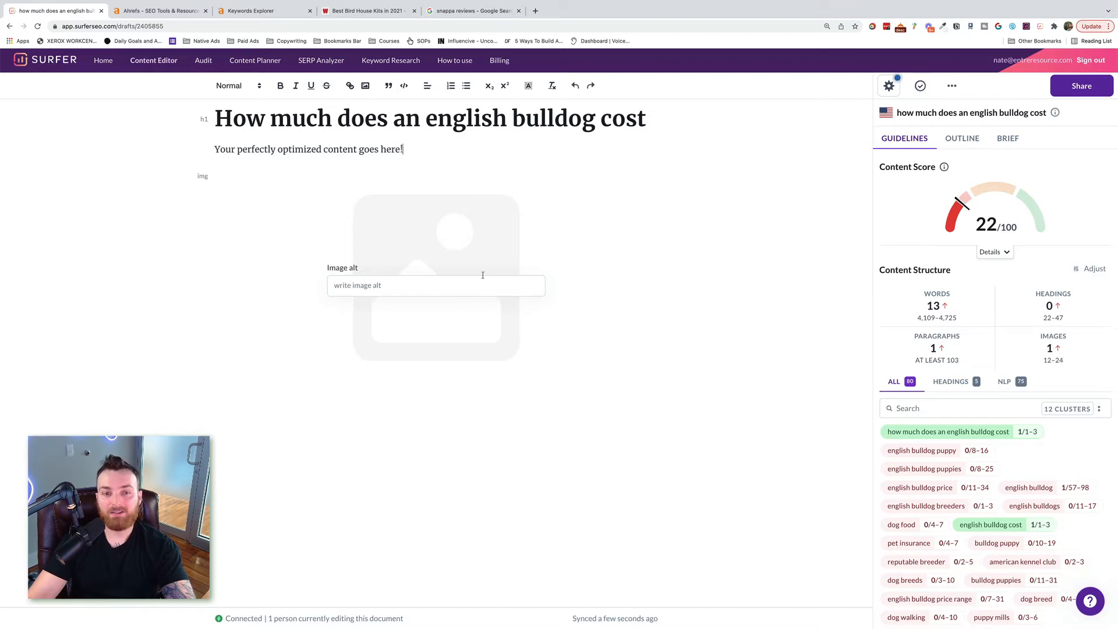
{"action": "type", "text": "eng"}
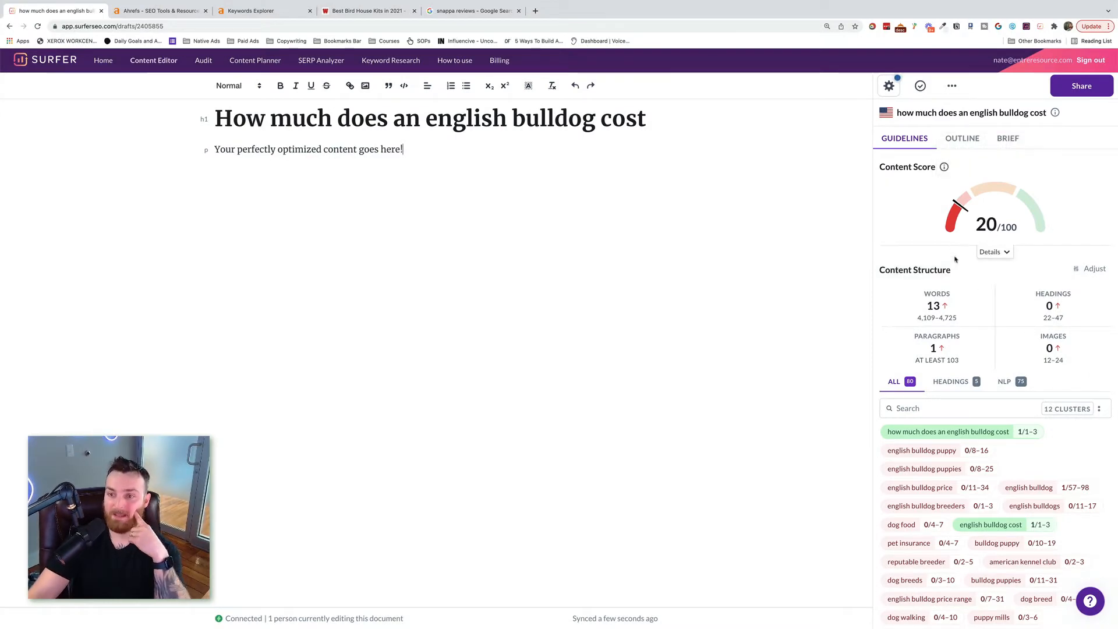
{"action": "left_click", "coordinate": [994, 251]}
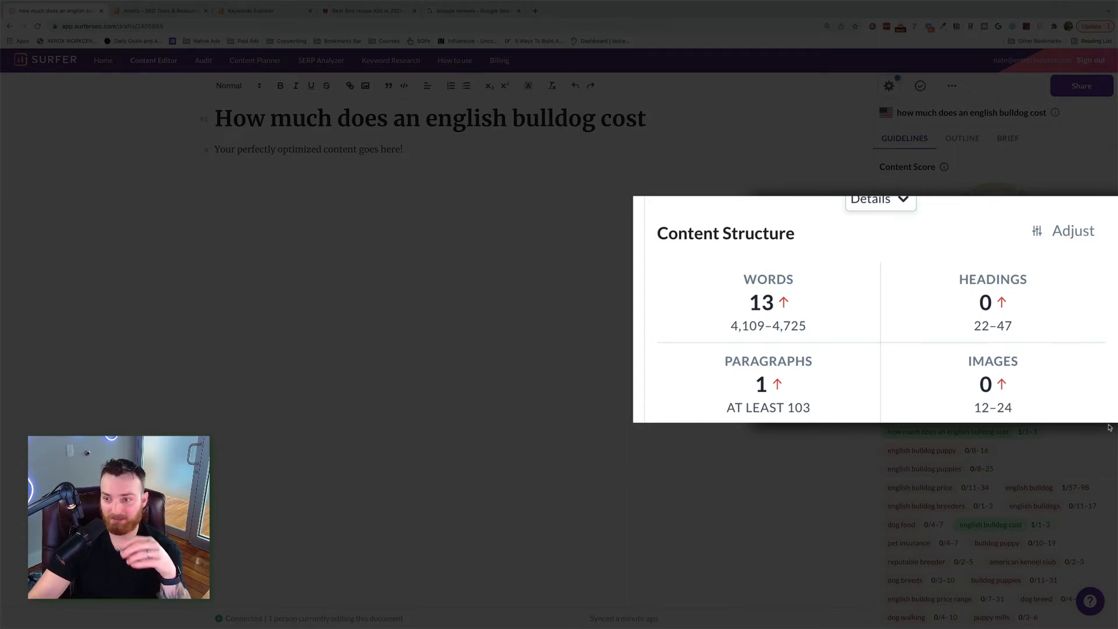
{"action": "mouse_move", "coordinate": [992, 279]}
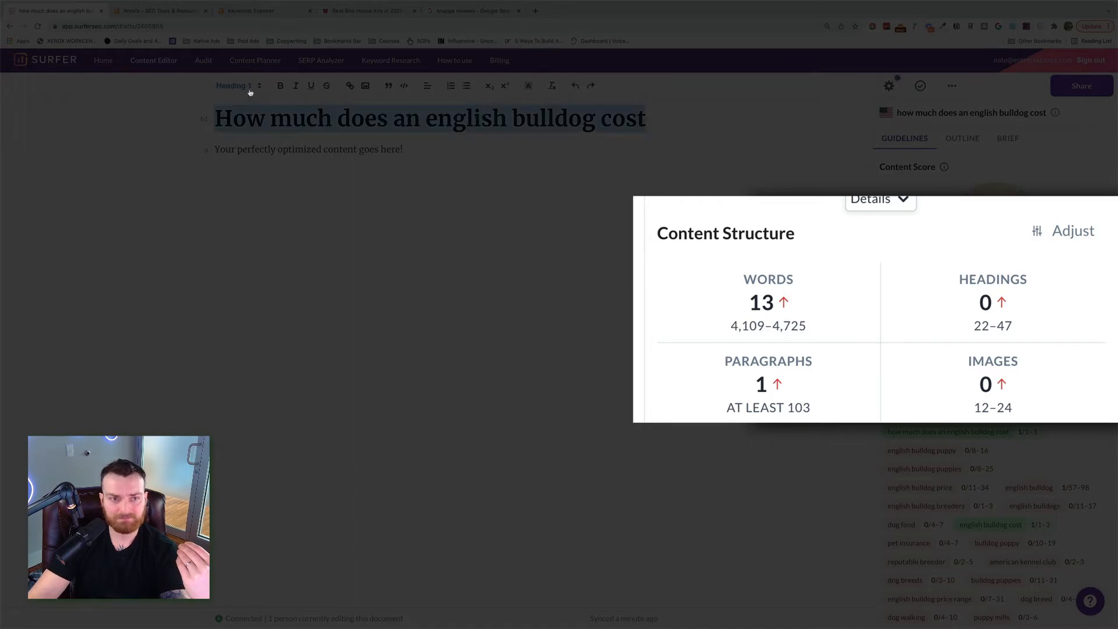
{"action": "left_click", "coordinate": [234, 86]}
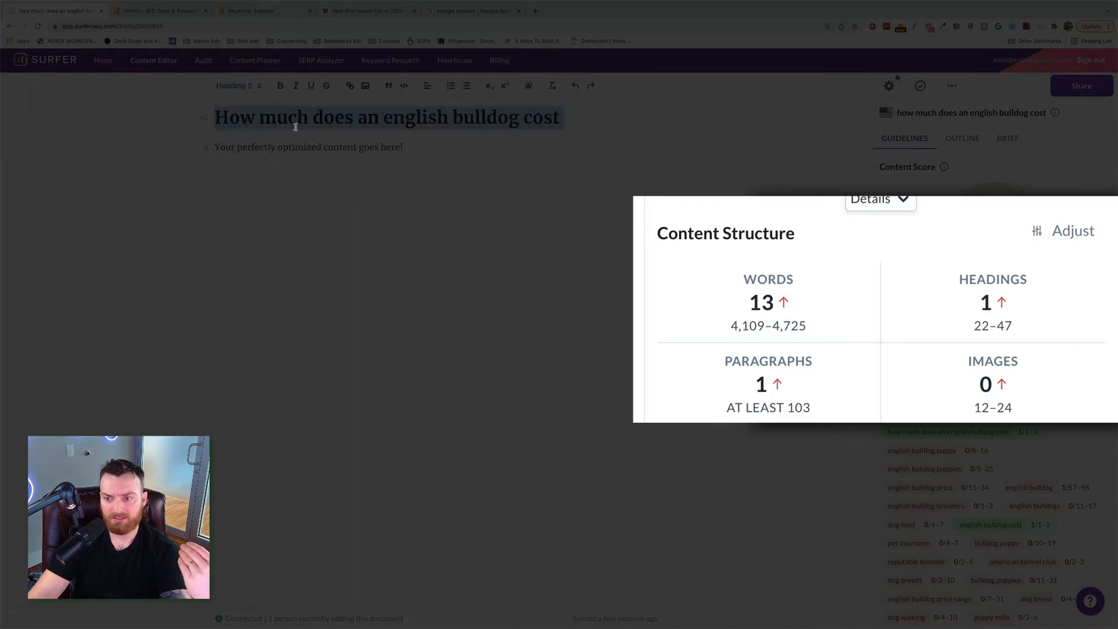
{"action": "left_click", "coordinate": [235, 85]}
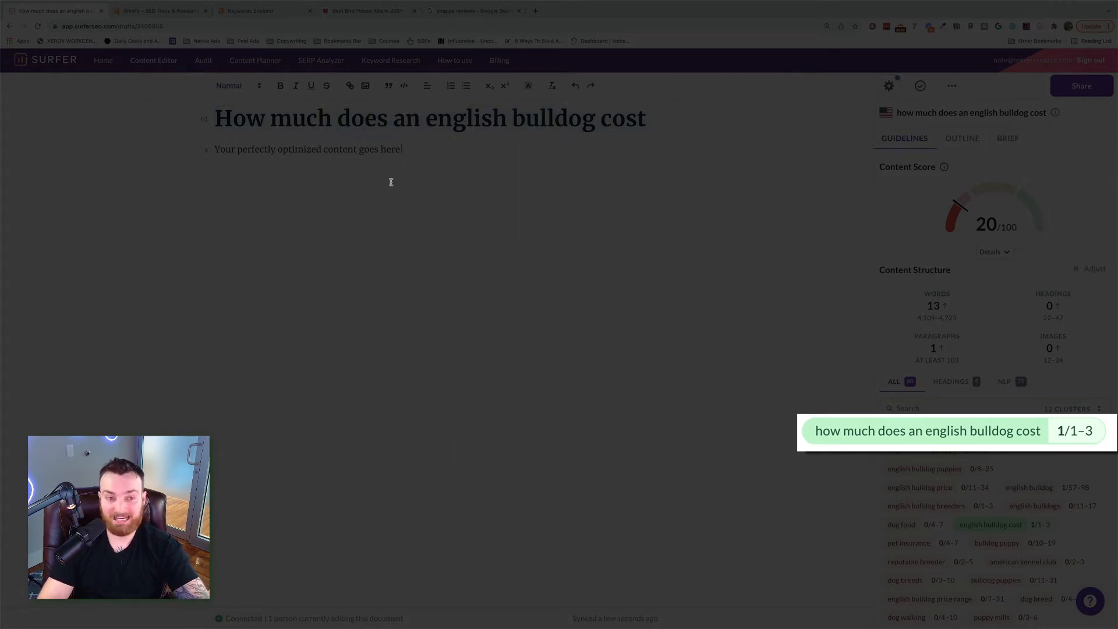
Step: Type 'How much does an english bulldog cost' into the draft
{"action": "type", "text": "How much does an english bulldog cost"}
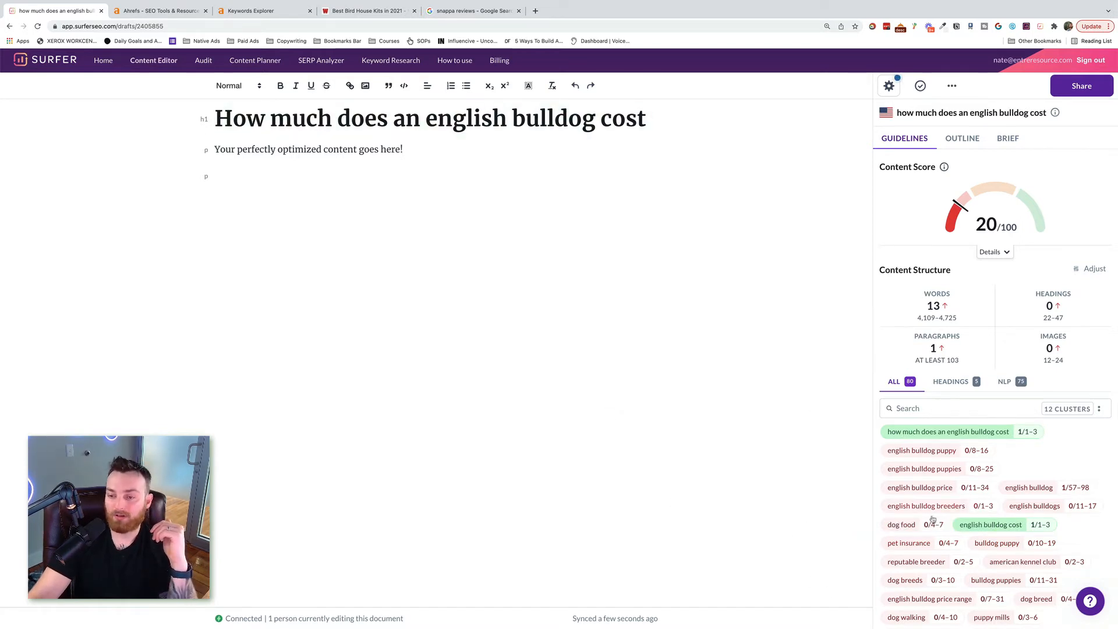
Step: Add a 'complete health coverage' paragraph, then start an 'english bulldog' line
{"action": "scroll", "scroll_direction": "down", "scroll_amount": 3}
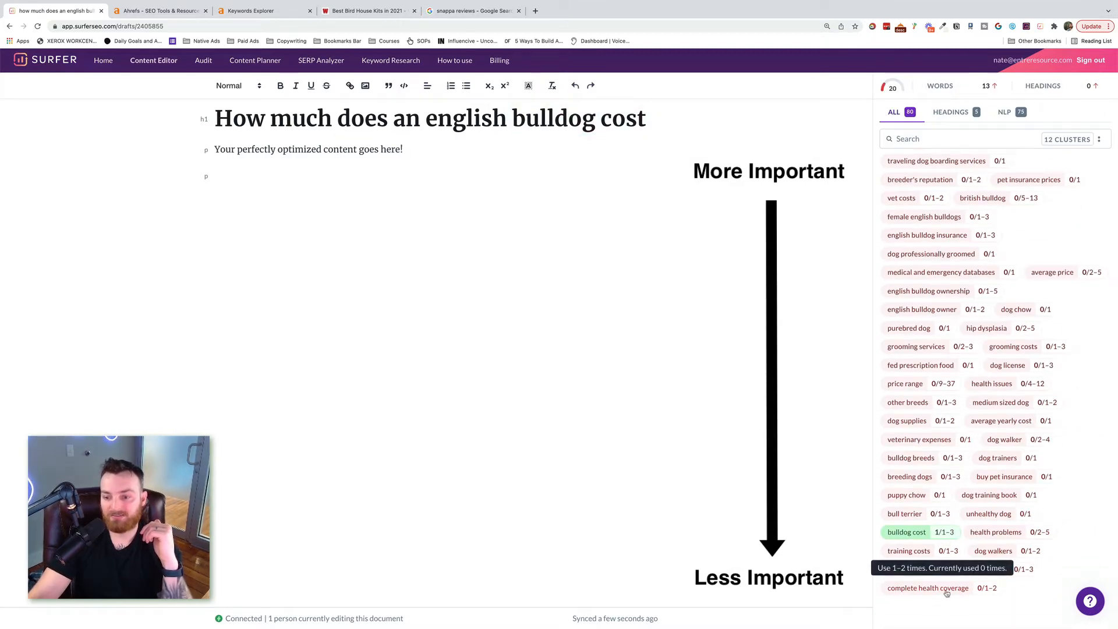
{"action": "type", "text": "complete health co"}
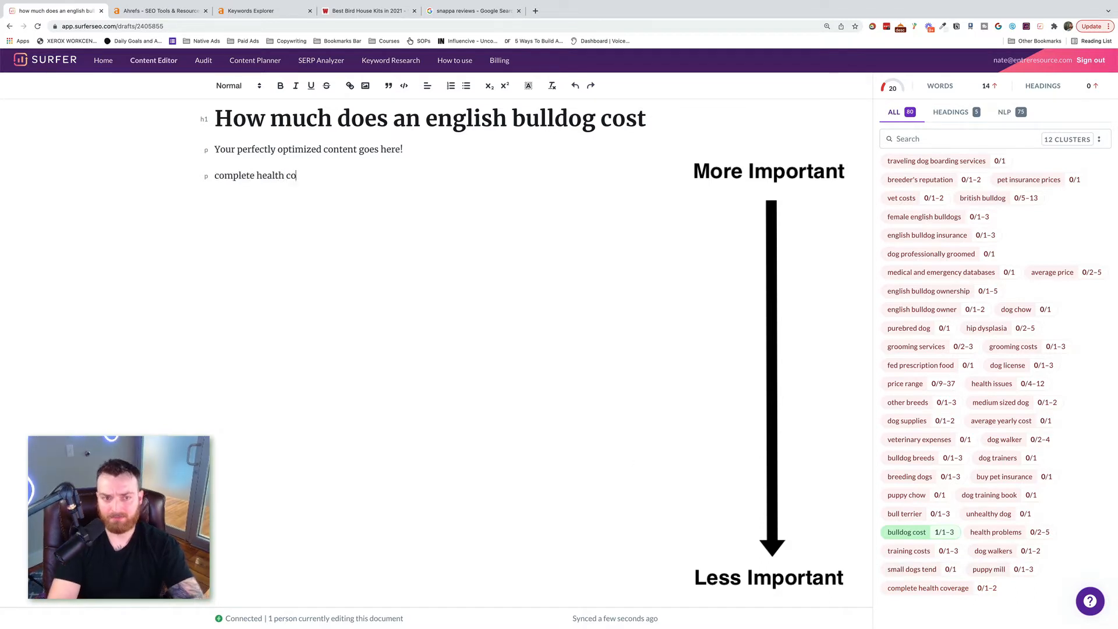
{"action": "type", "text": "verage"}
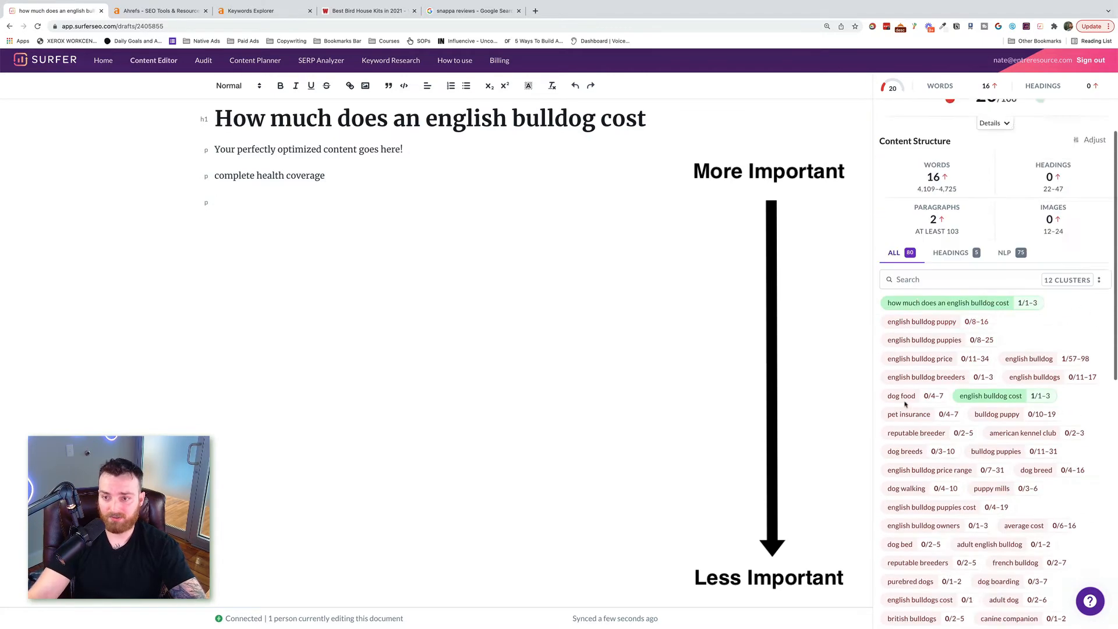
{"action": "type", "text": "e"}
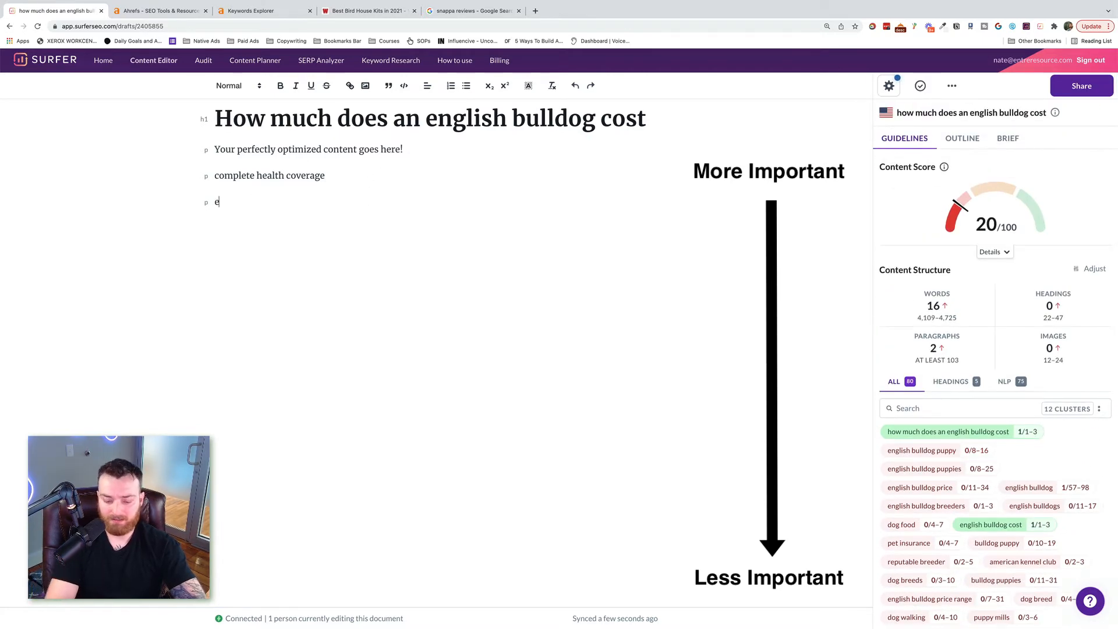
{"action": "type", "text": "nglish bulldog puppy"}
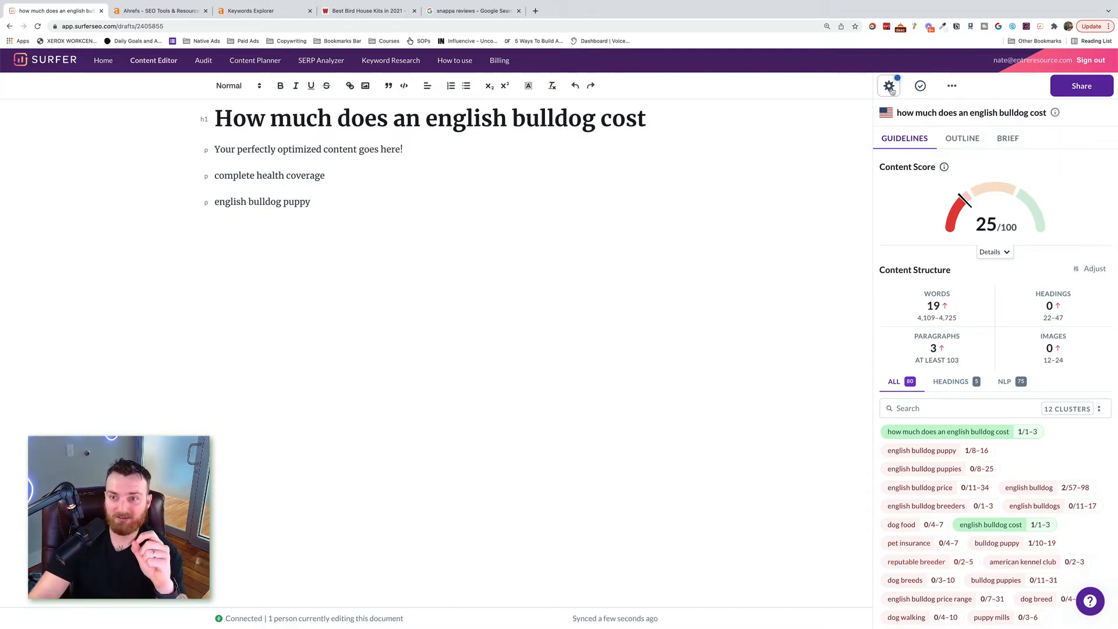
{"action": "mouse_move", "coordinate": [888, 86]}
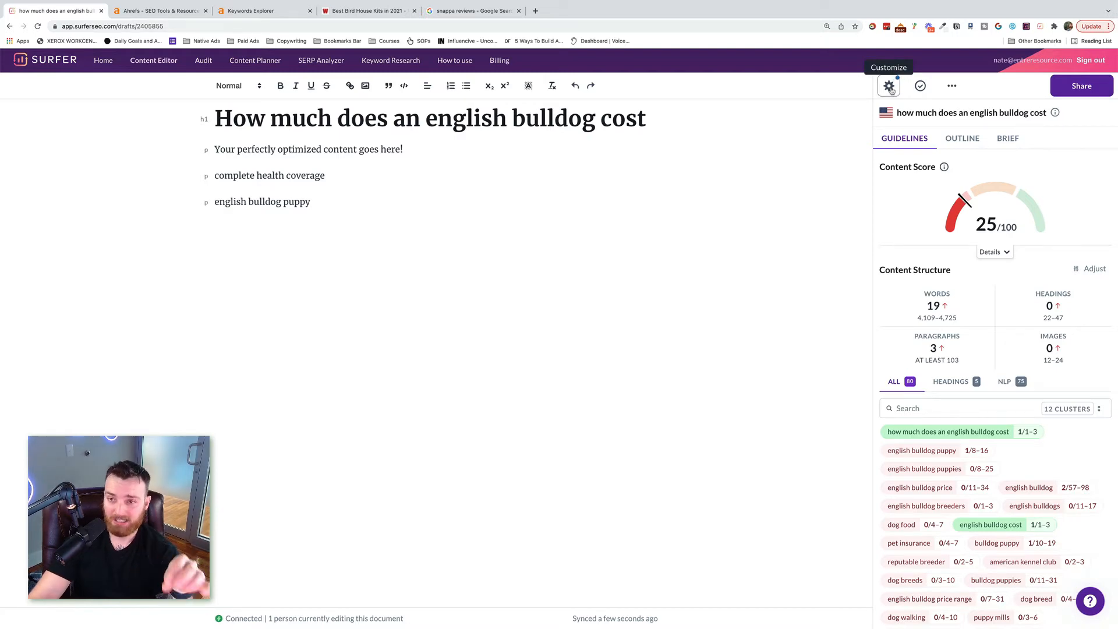
Step: Open the Customize gear settings above the guidelines panel
{"action": "left_click", "coordinate": [889, 86]}
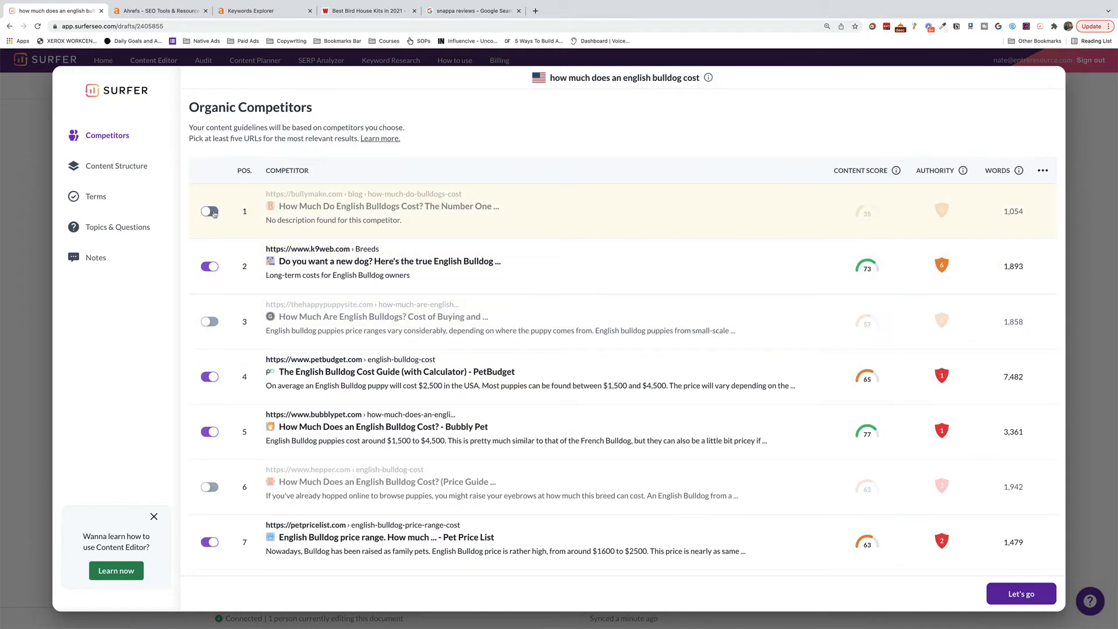
{"action": "mouse_move", "coordinate": [210, 211]}
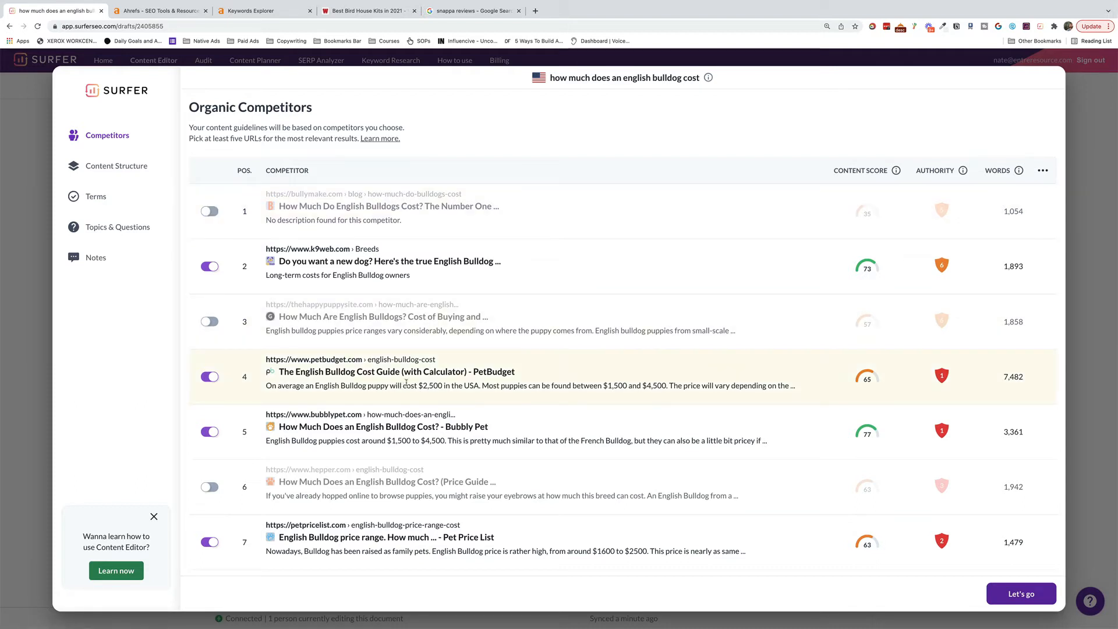
{"action": "mouse_move", "coordinate": [228, 427]}
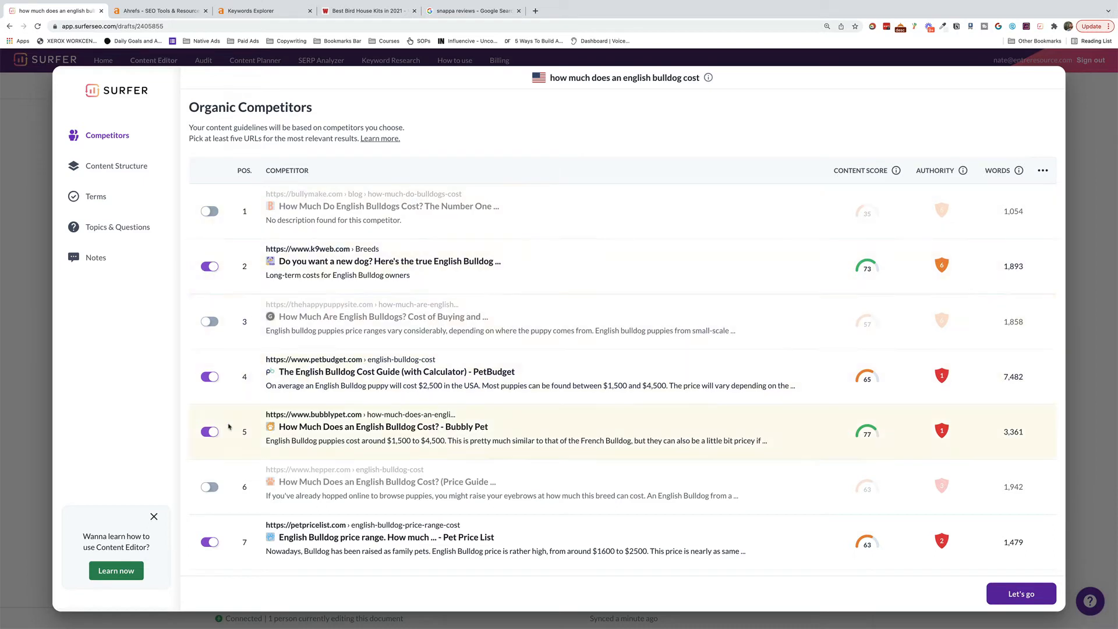
Step: Preview competitor pages and switch on the bullymake.com bulldog cost article
{"action": "left_click", "coordinate": [210, 487]}
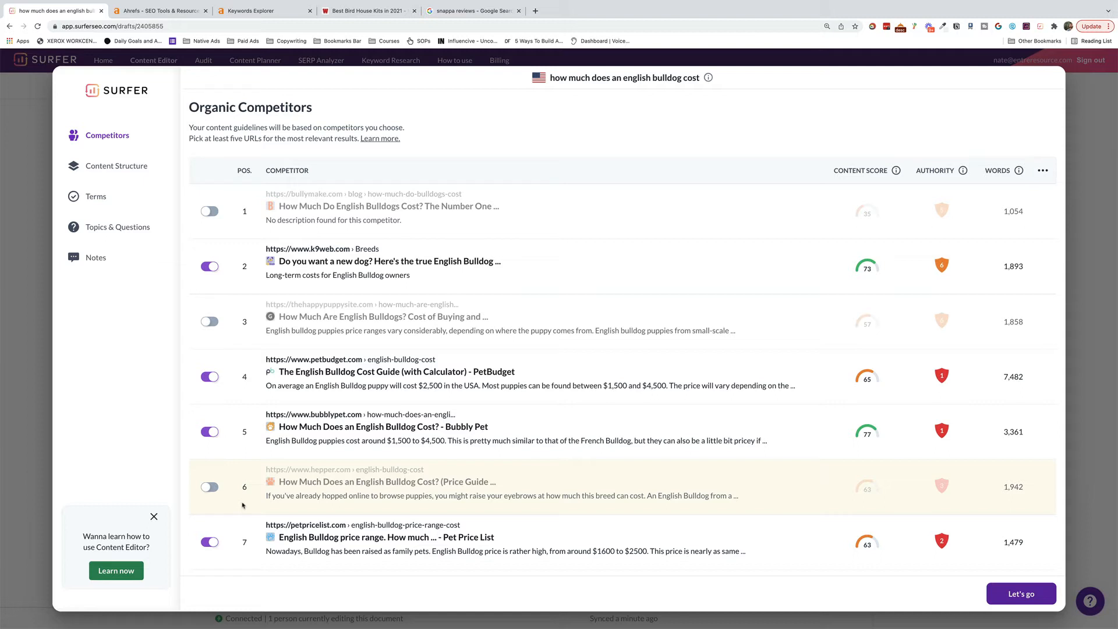
{"action": "mouse_move", "coordinate": [232, 511]}
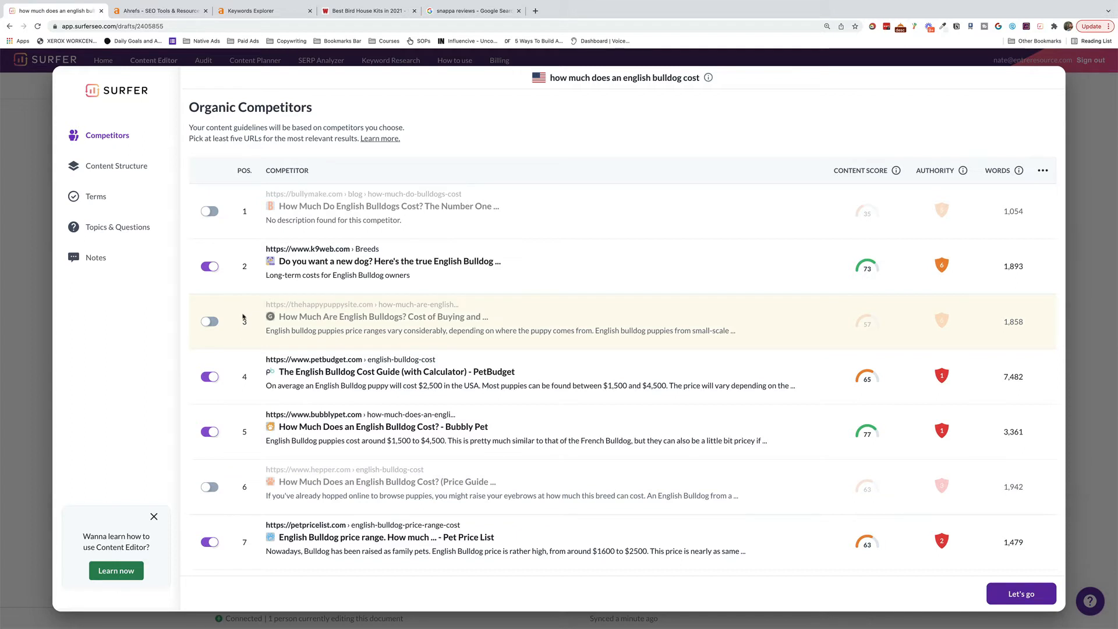
{"action": "mouse_move", "coordinate": [471, 431]}
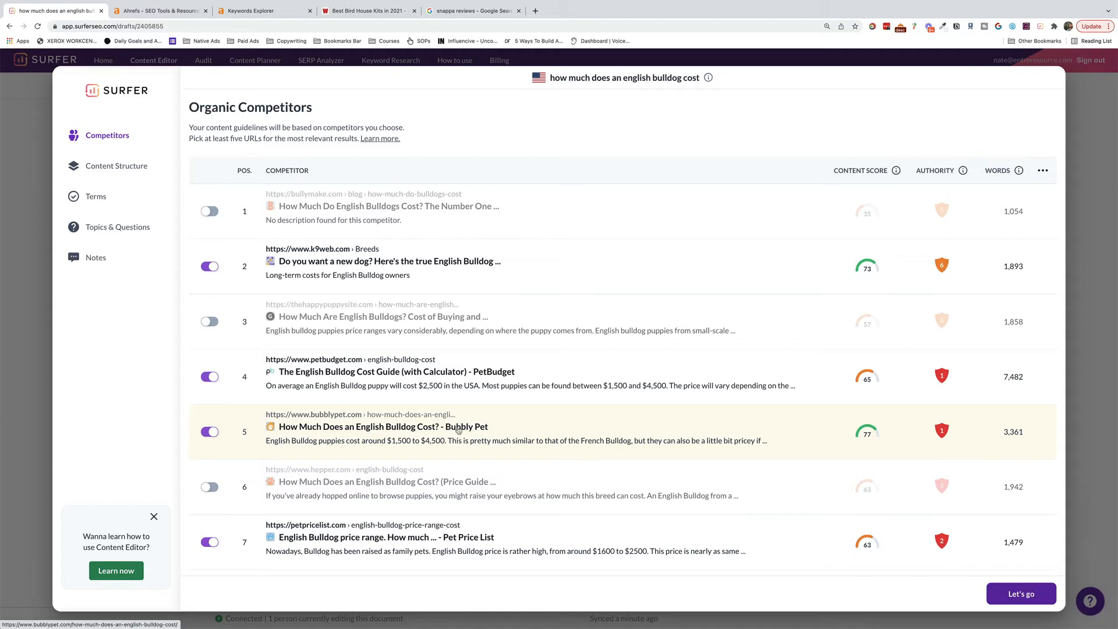
{"action": "mouse_move", "coordinate": [401, 477]}
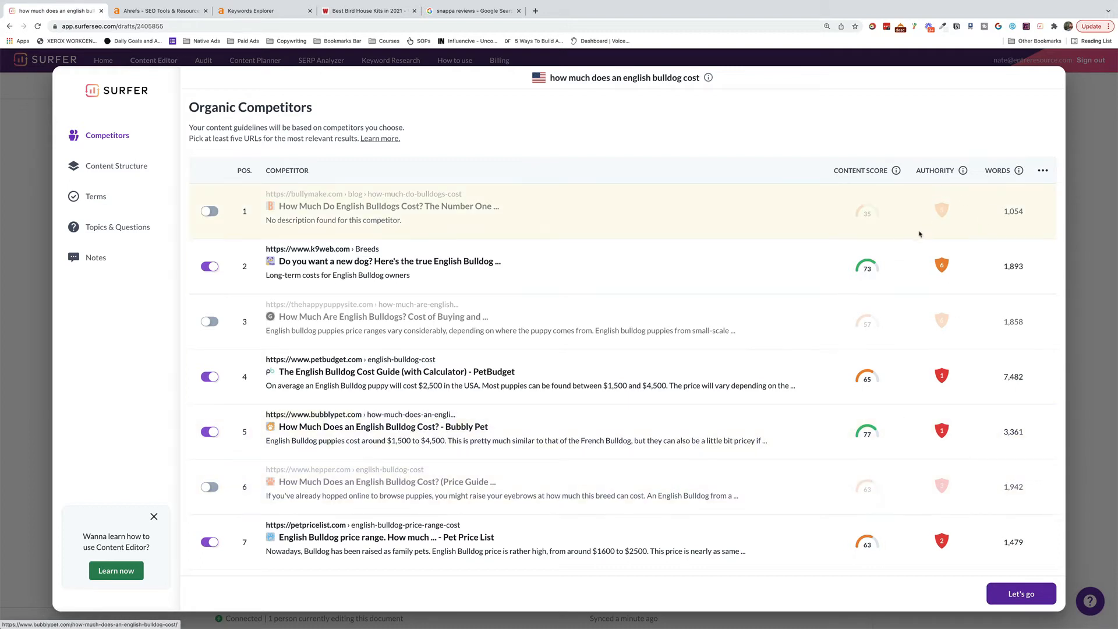
{"action": "mouse_move", "coordinate": [864, 367]}
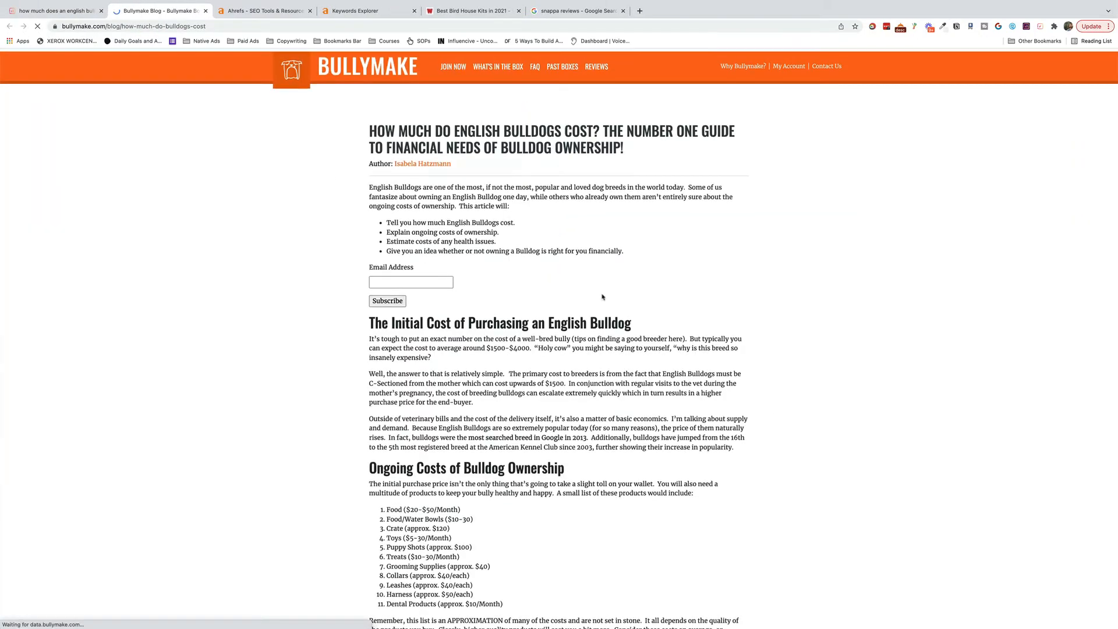
{"action": "scroll", "scroll_direction": "down", "scroll_amount": 3}
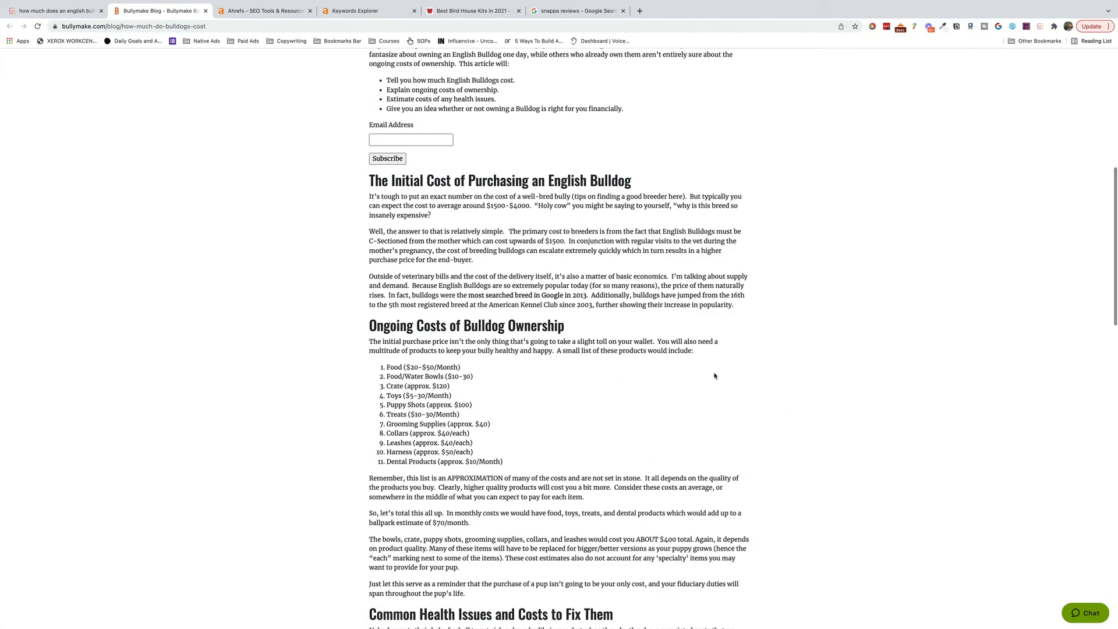
{"action": "scroll", "scroll_direction": "down", "scroll_amount": 3}
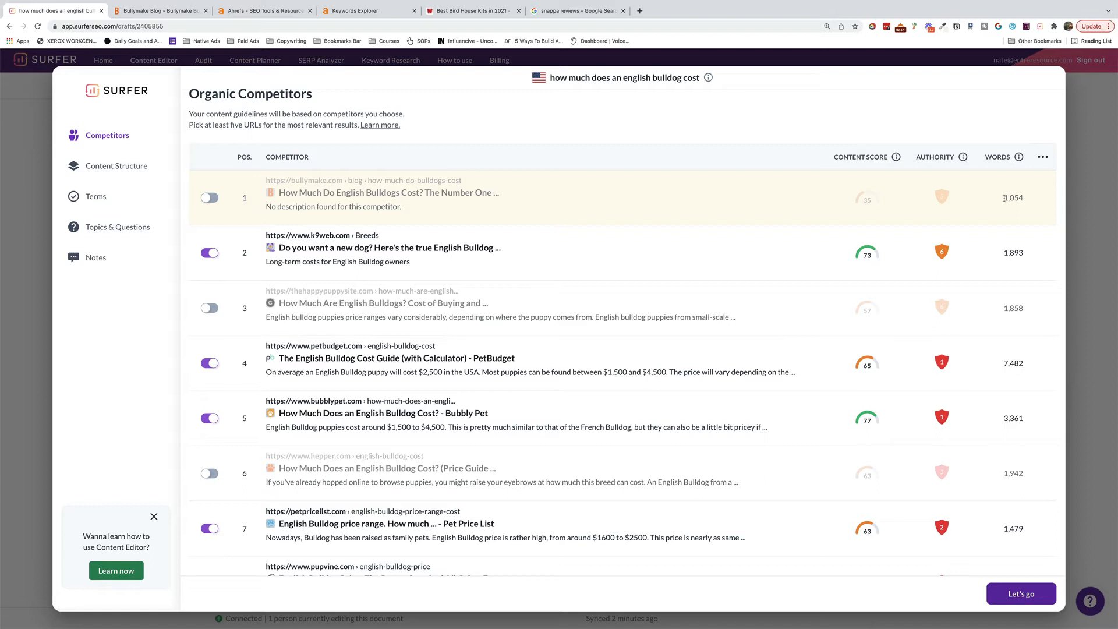
{"action": "left_click", "coordinate": [210, 197]}
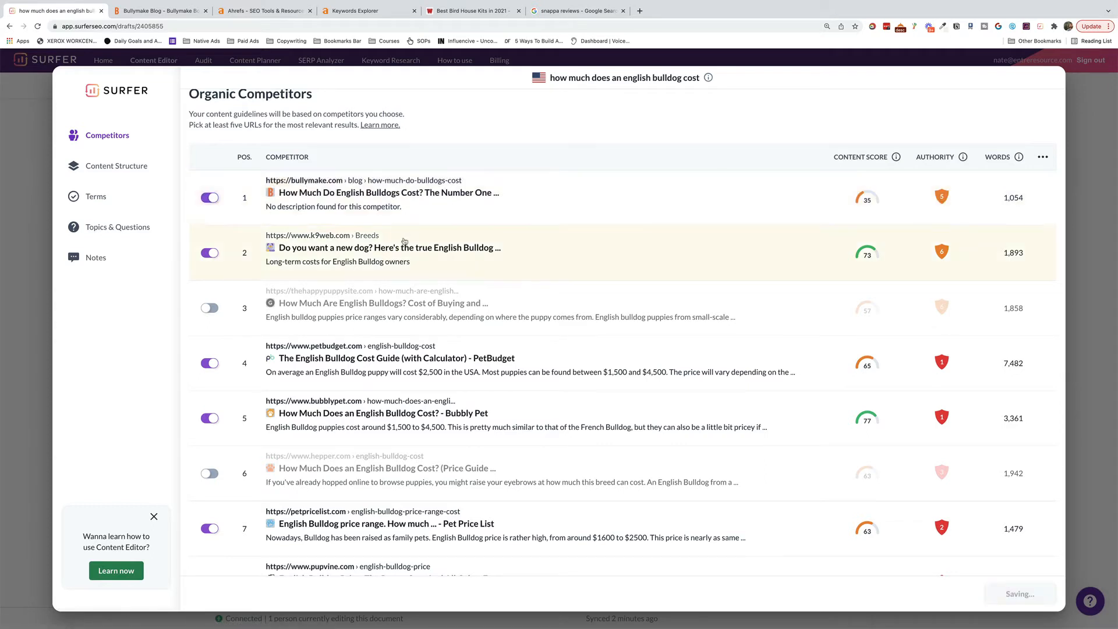
{"action": "mouse_move", "coordinate": [419, 245]}
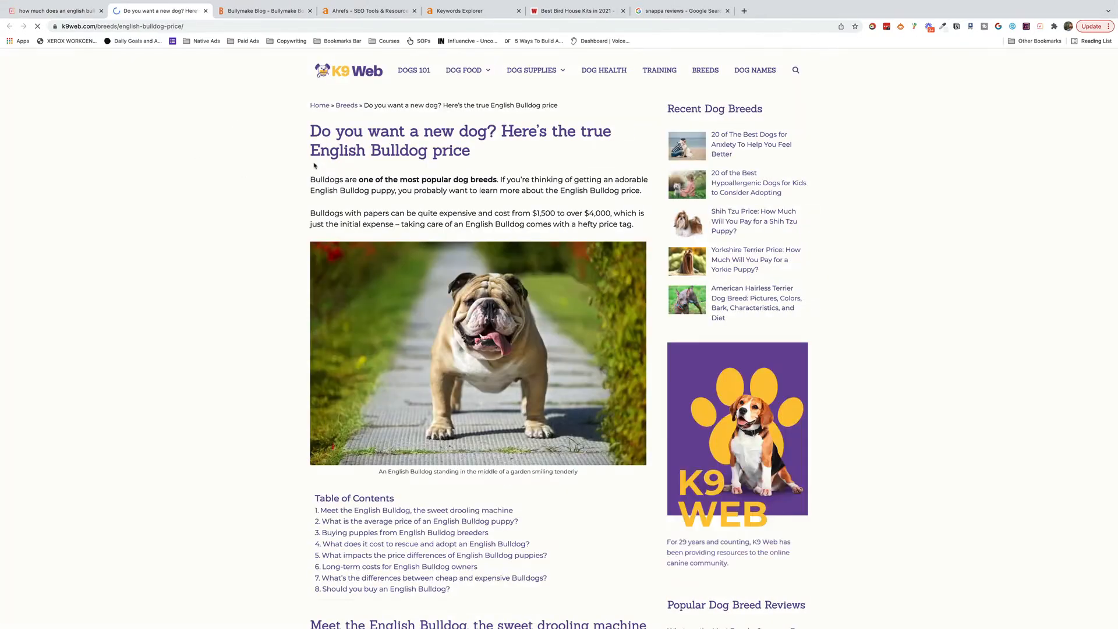
{"action": "left_click", "coordinate": [404, 499]}
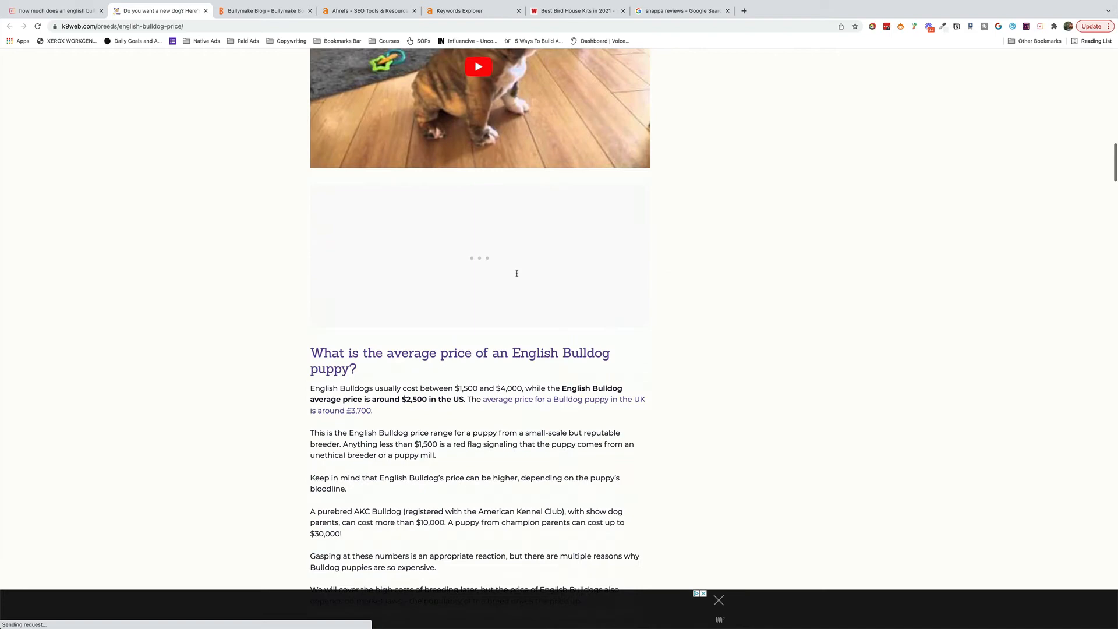
{"action": "scroll", "scroll_direction": "down", "scroll_amount": 3}
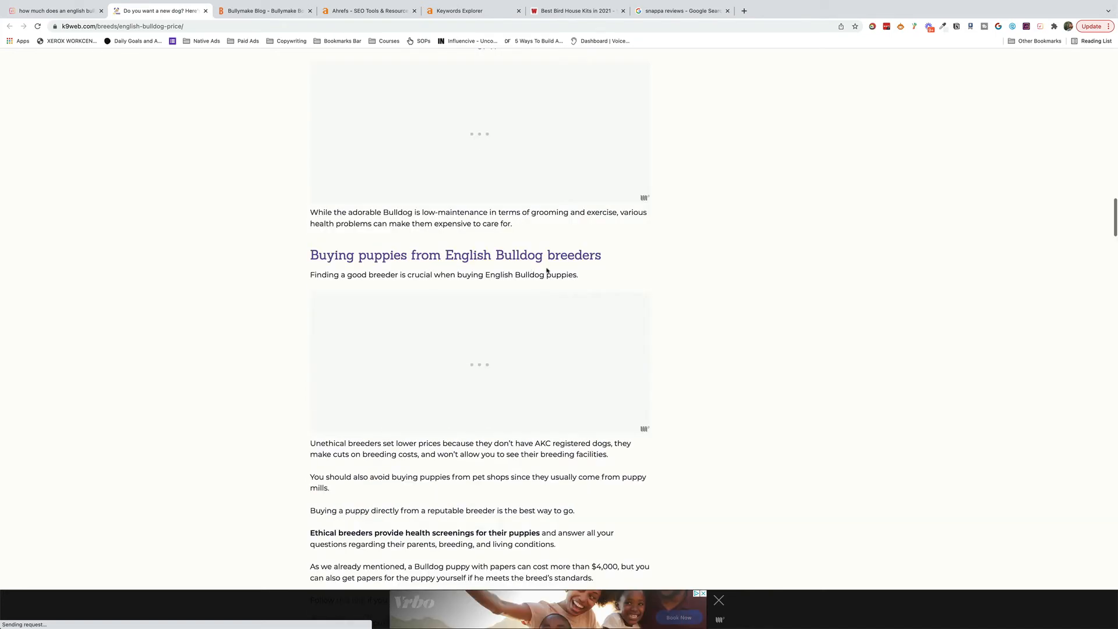
{"action": "scroll", "scroll_direction": "down", "scroll_amount": 3}
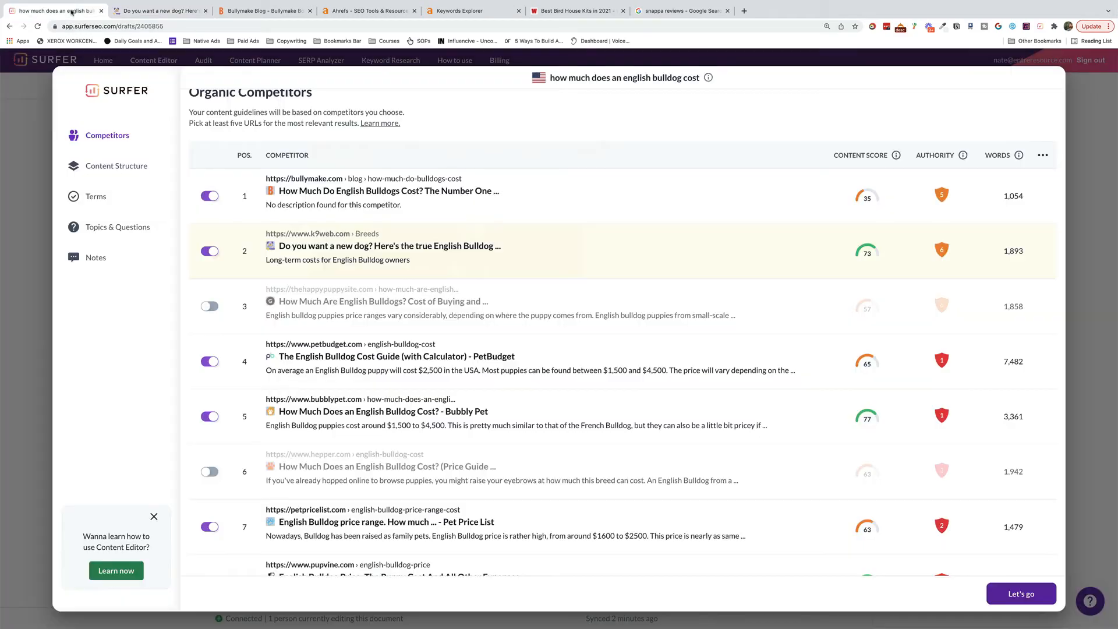
Step: Switch on thehappypuppysite.com at position 3 and review the PetBudget cost guide
{"action": "scroll", "scroll_direction": "down", "scroll_amount": 3}
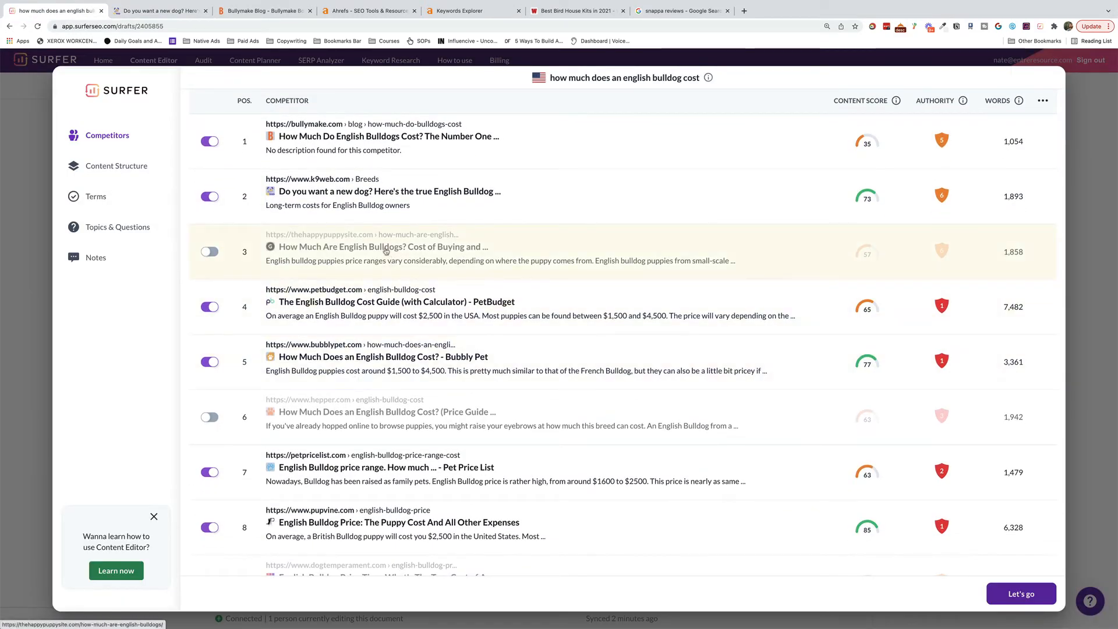
{"action": "left_click", "coordinate": [209, 251]}
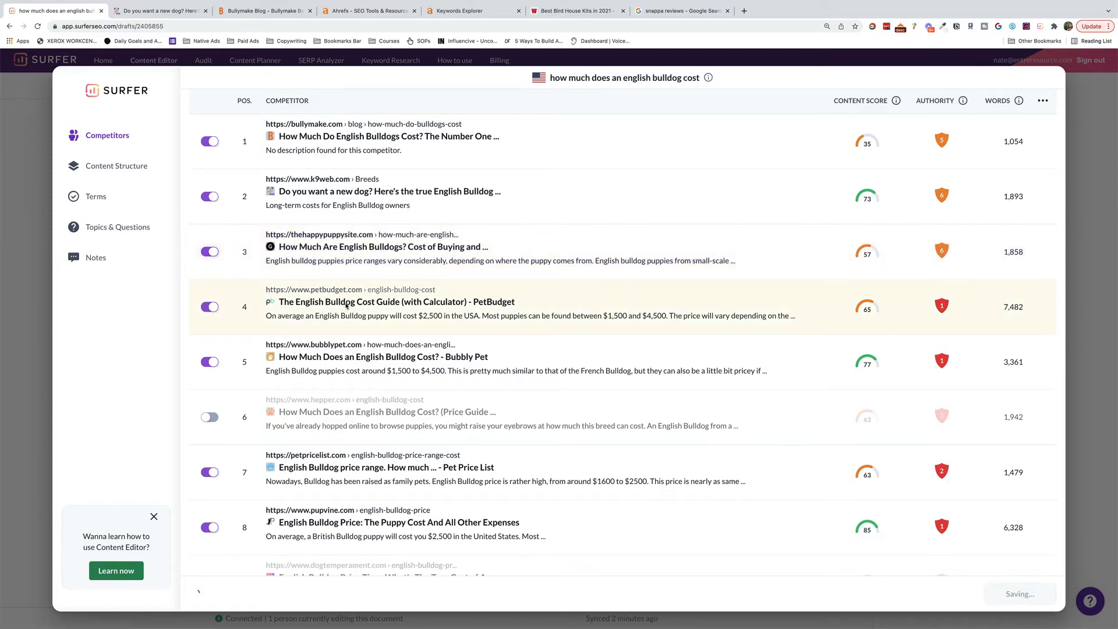
{"action": "left_click", "coordinate": [397, 302]}
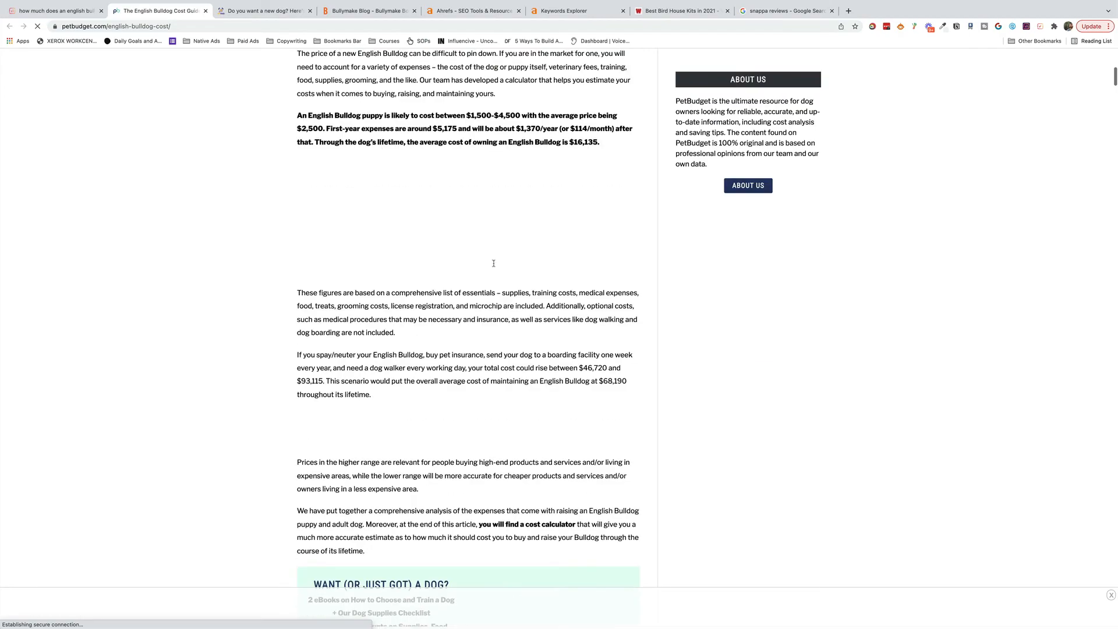
{"action": "scroll", "scroll_direction": "down", "scroll_amount": 3}
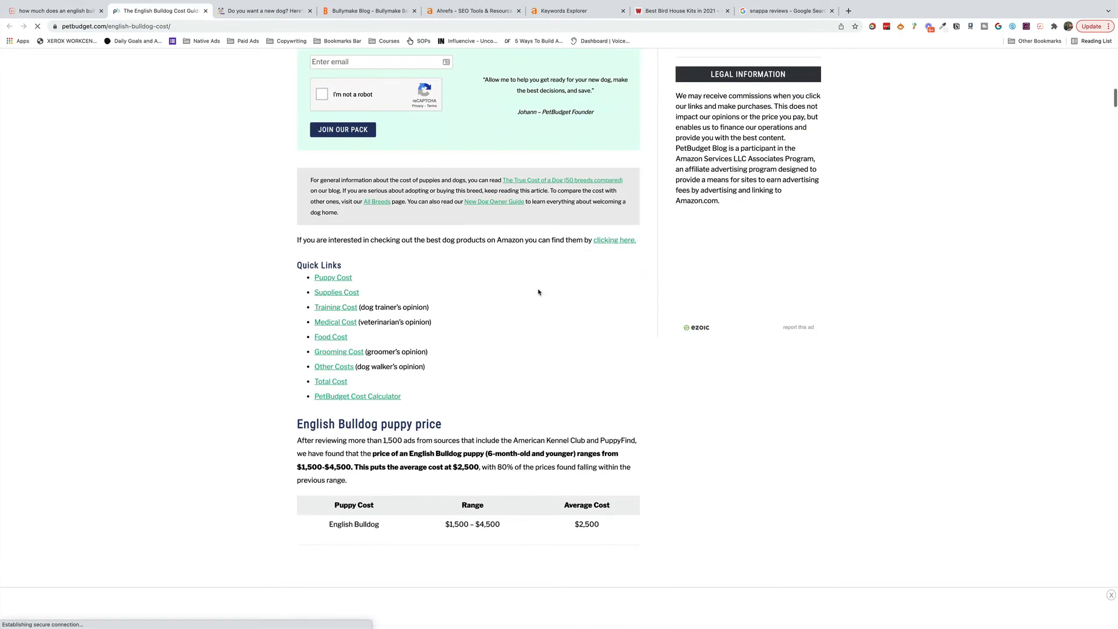
{"action": "scroll", "scroll_direction": "down", "scroll_amount": 3}
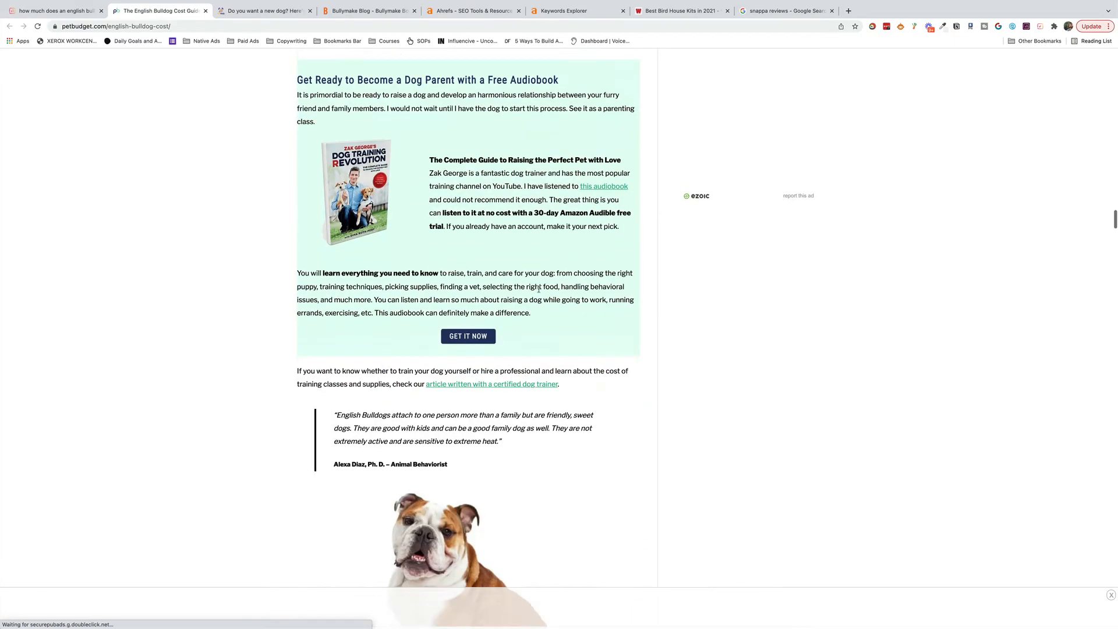
{"action": "scroll", "scroll_direction": "down", "scroll_amount": 3}
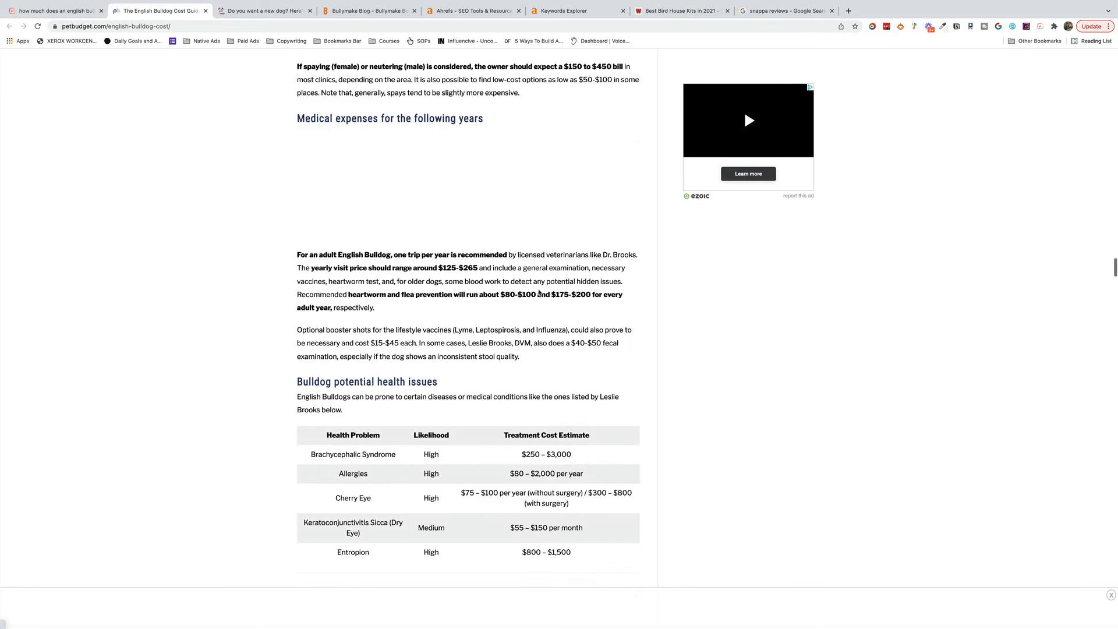
{"action": "scroll", "scroll_direction": "down", "scroll_amount": 3}
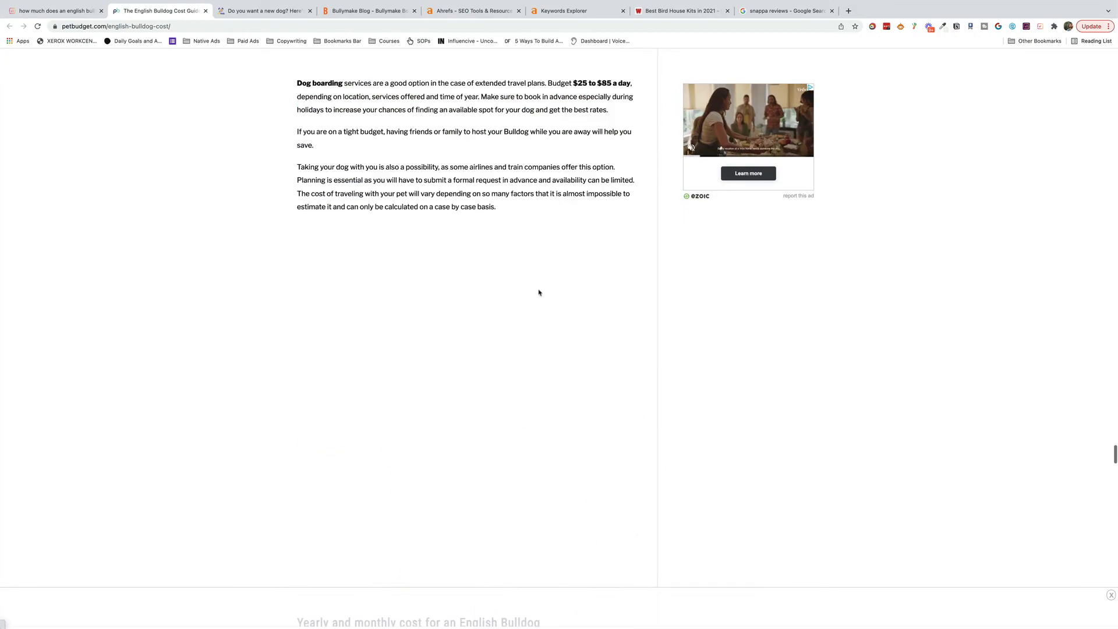
{"action": "scroll", "scroll_direction": "down", "scroll_amount": 3}
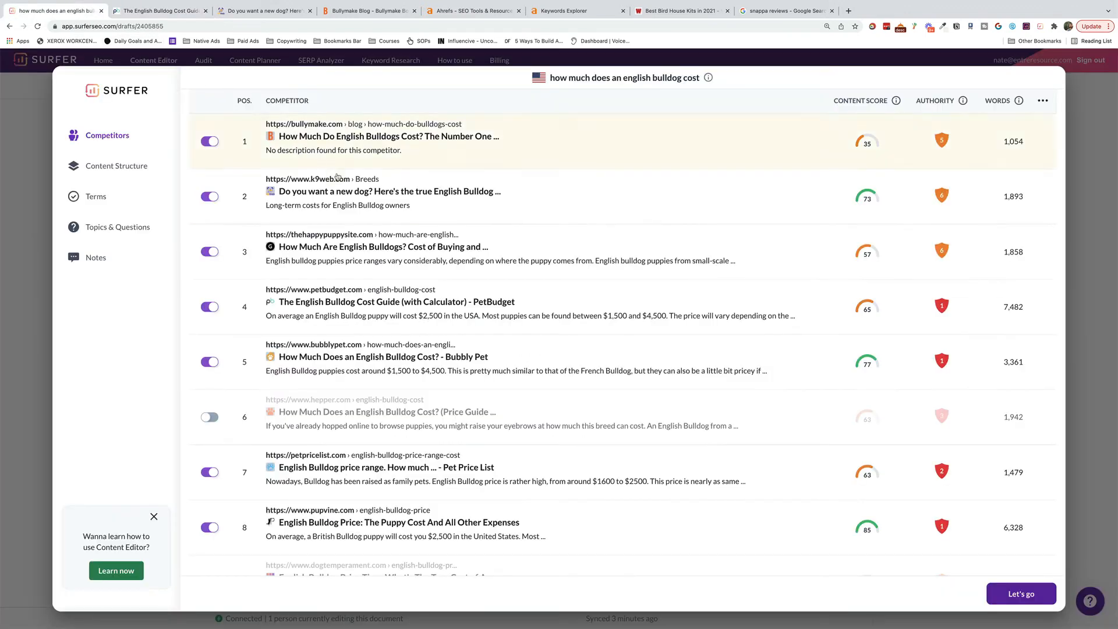
{"action": "mouse_move", "coordinate": [497, 350]}
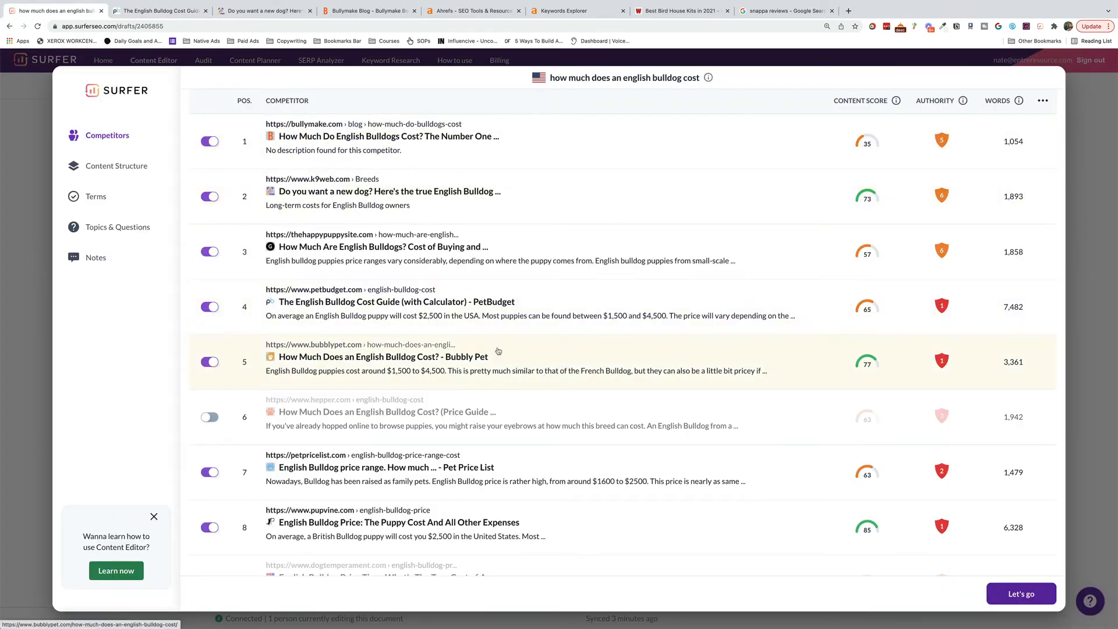
{"action": "mouse_move", "coordinate": [210, 307]}
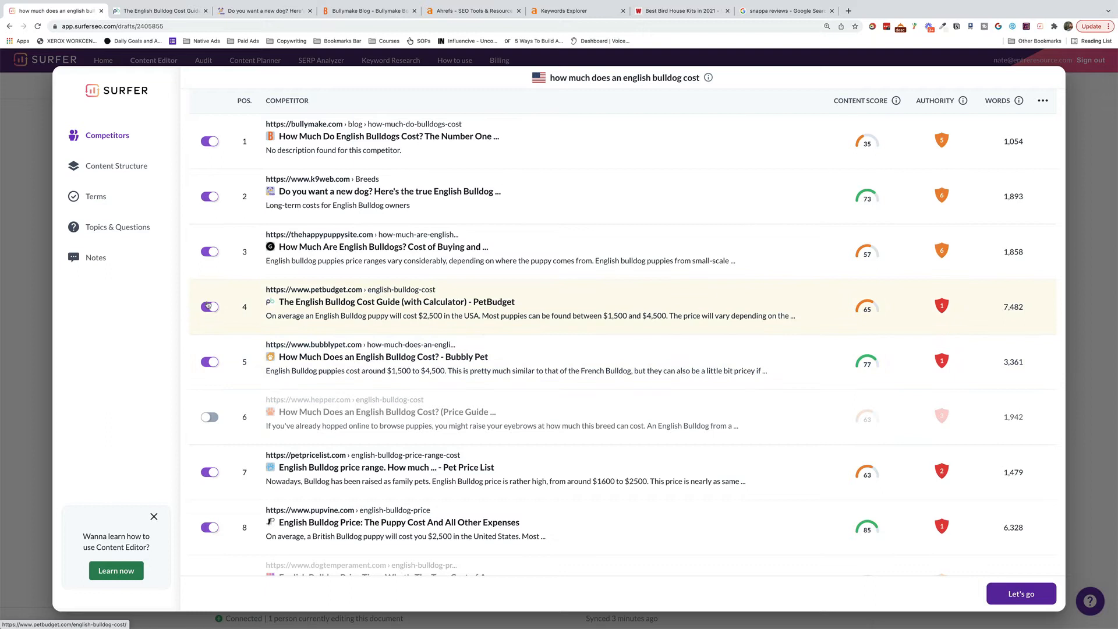
Step: Switch off petbudget.com and review the pupvine.com bulldog price article
{"action": "left_click", "coordinate": [209, 305]}
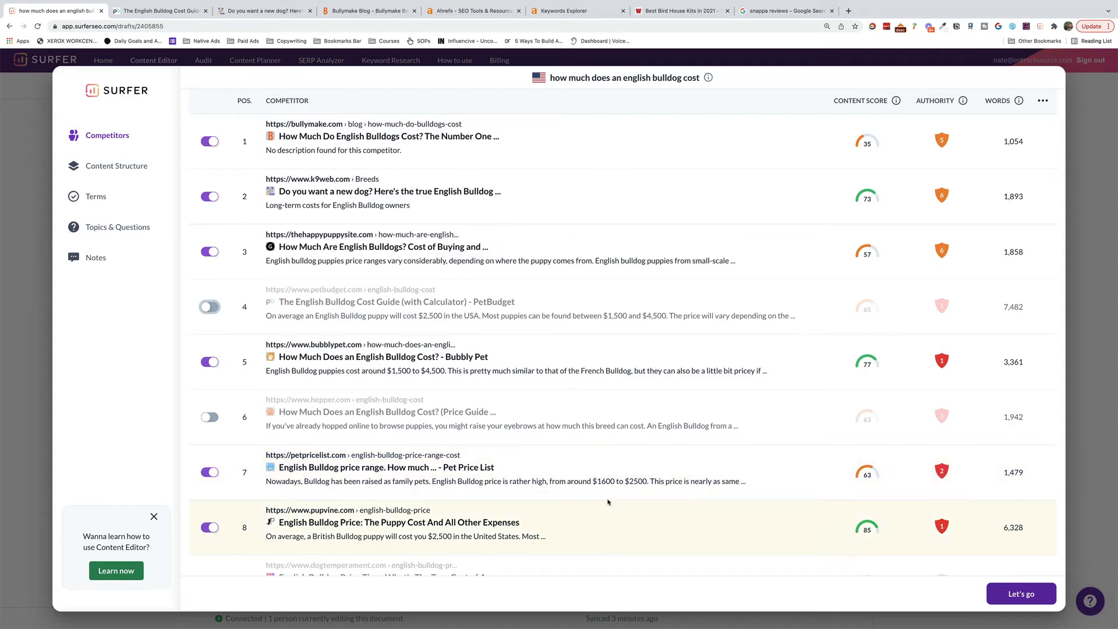
{"action": "mouse_move", "coordinate": [639, 454]}
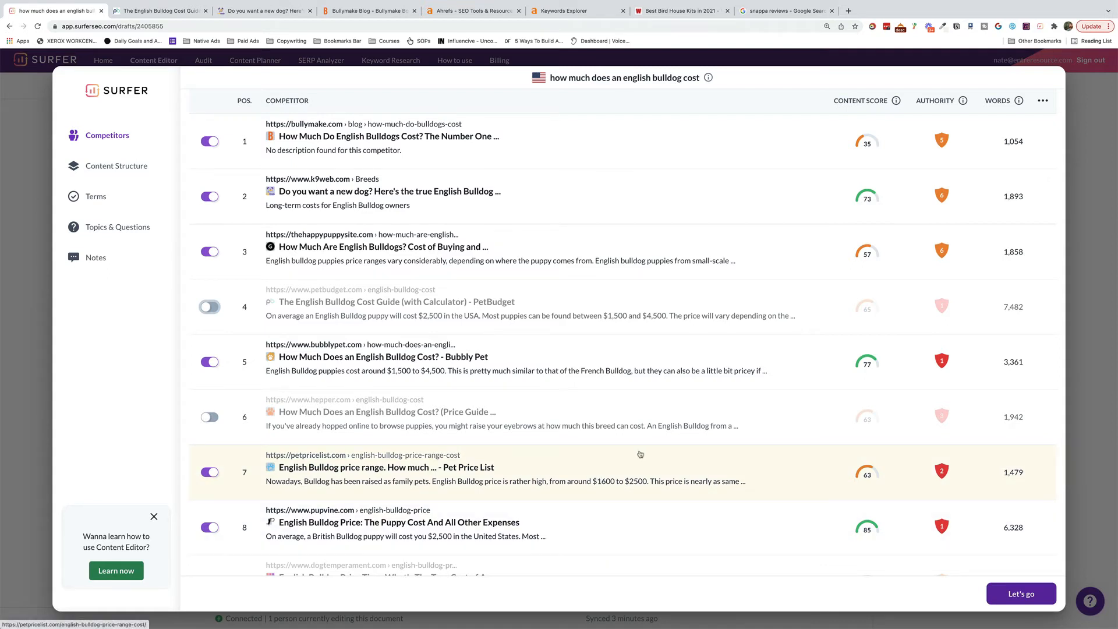
{"action": "scroll", "scroll_direction": "down", "scroll_amount": 3}
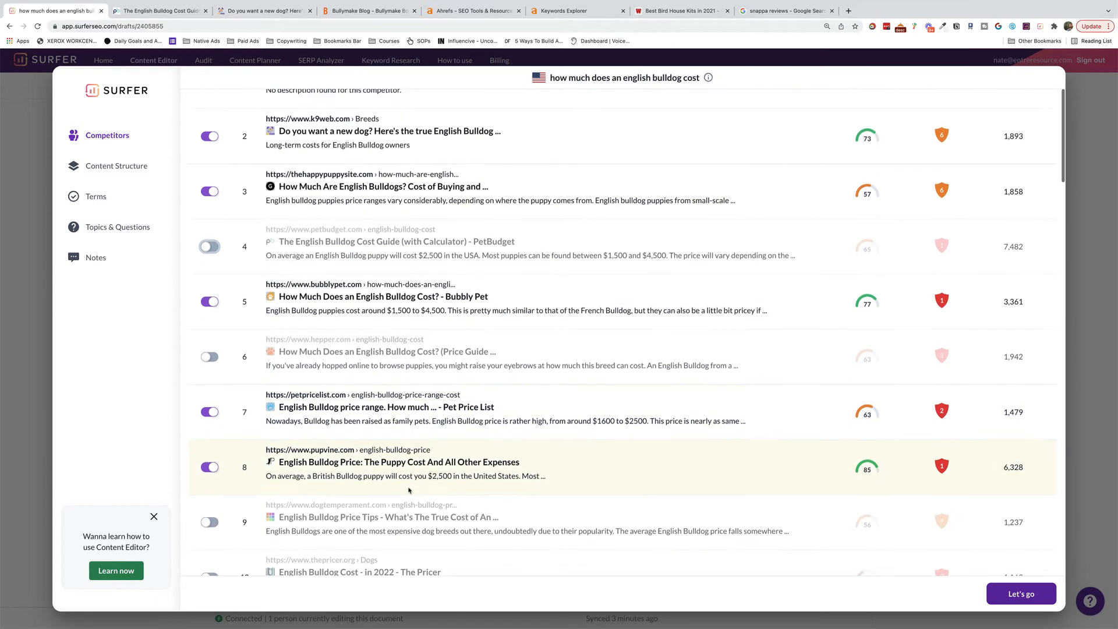
{"action": "mouse_move", "coordinate": [327, 471]}
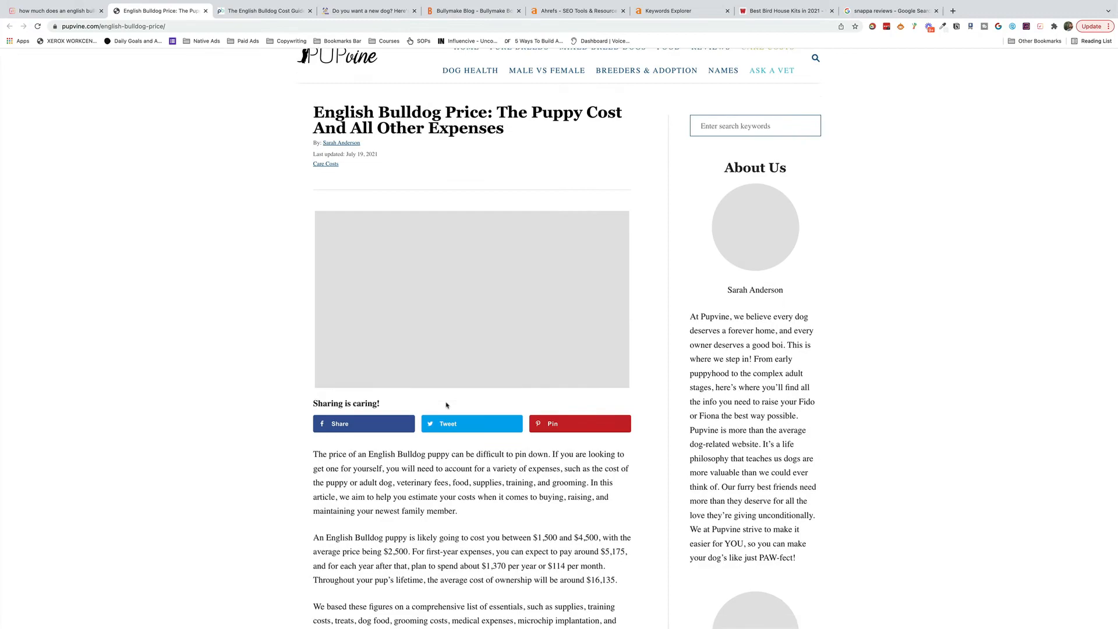
{"action": "scroll", "scroll_direction": "down", "scroll_amount": 3}
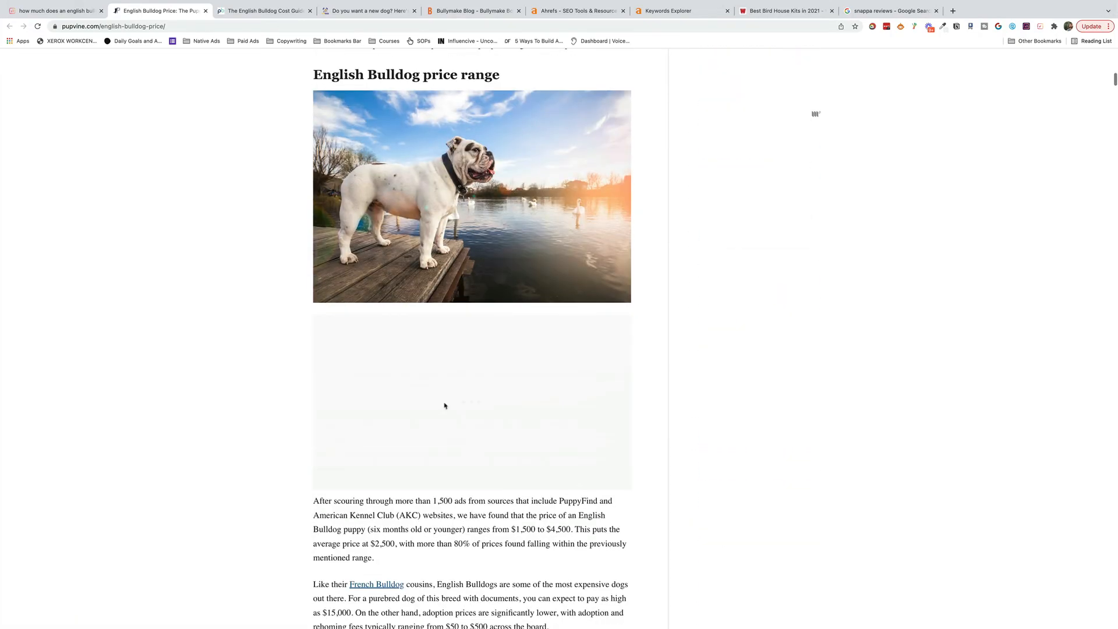
{"action": "scroll", "scroll_direction": "down", "scroll_amount": 3}
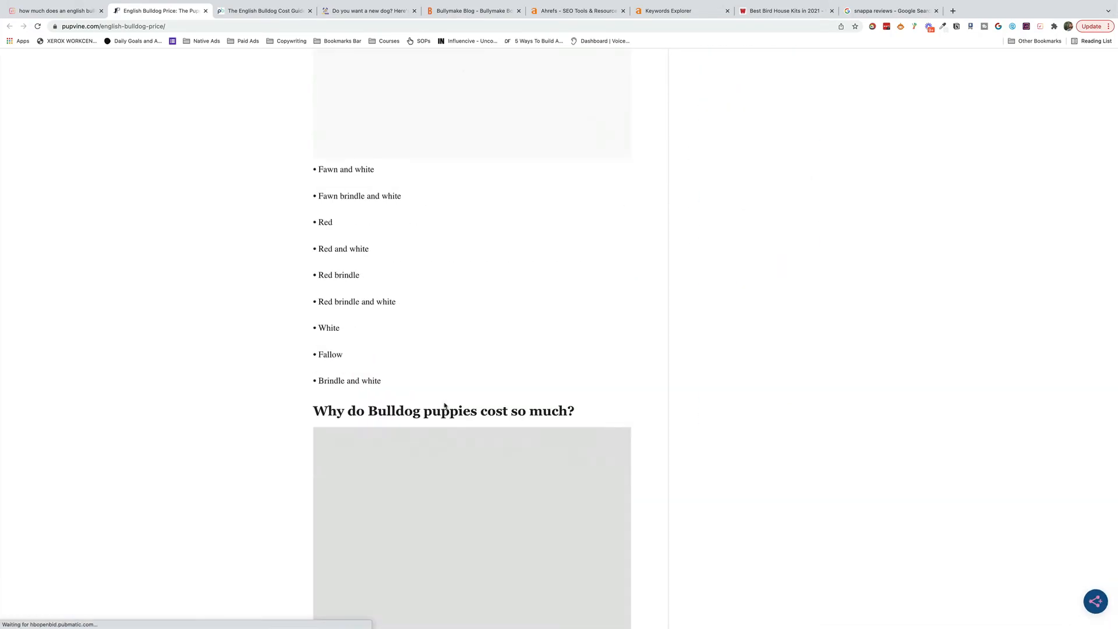
{"action": "scroll", "scroll_direction": "down", "scroll_amount": 3}
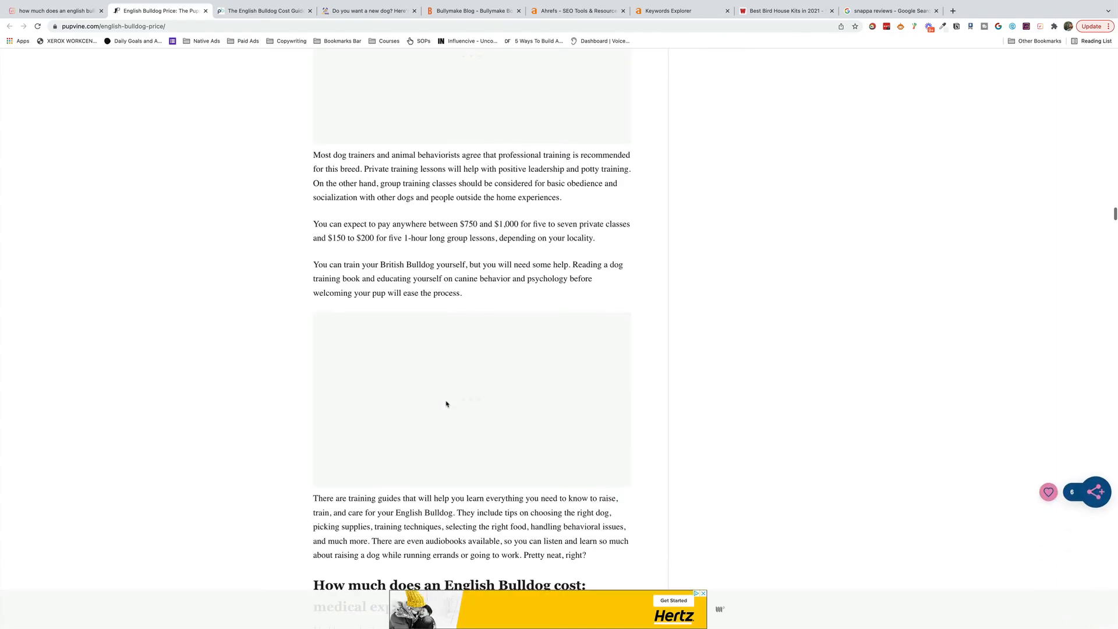
{"action": "scroll", "scroll_direction": "down", "scroll_amount": 3}
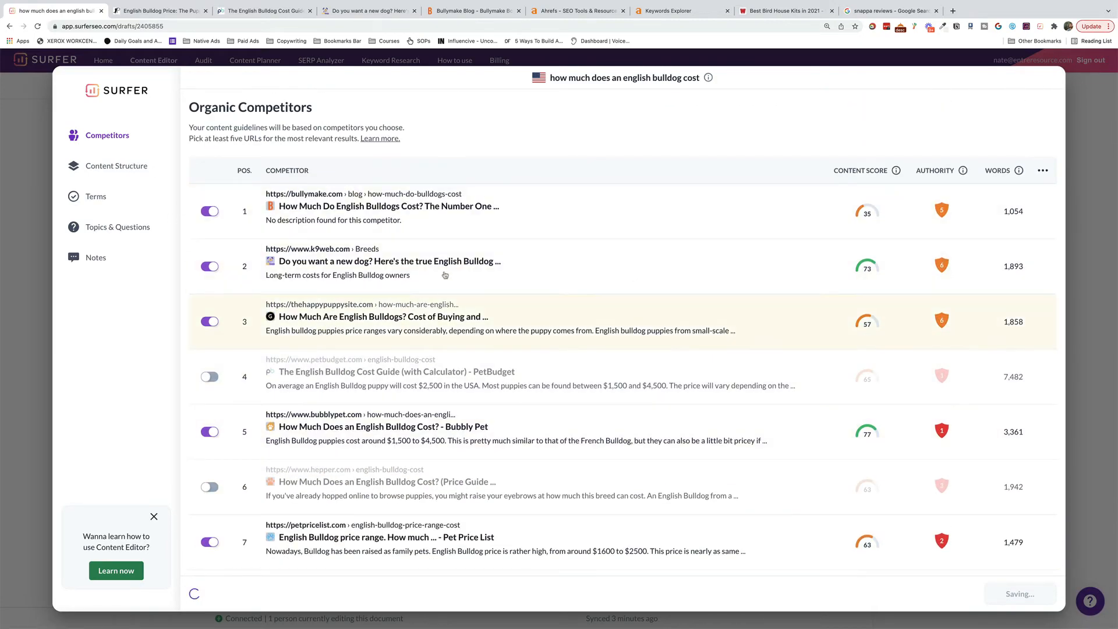
Step: Scroll through the Content Structure and Terms to Use settings
{"action": "scroll", "scroll_direction": "down", "scroll_amount": 3}
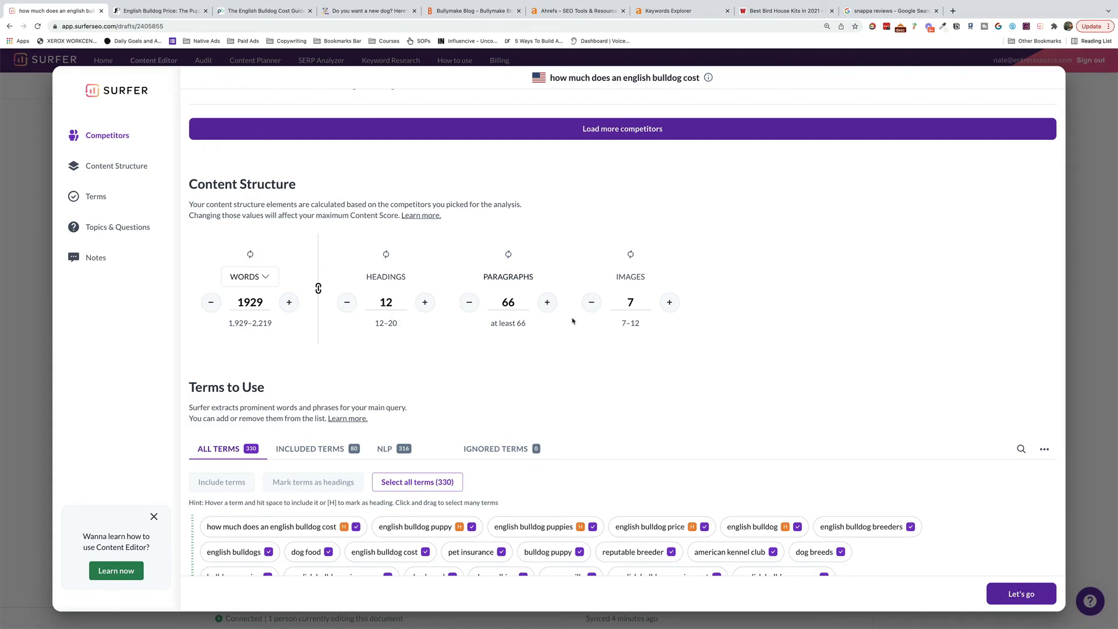
{"action": "scroll", "scroll_direction": "down", "scroll_amount": 3}
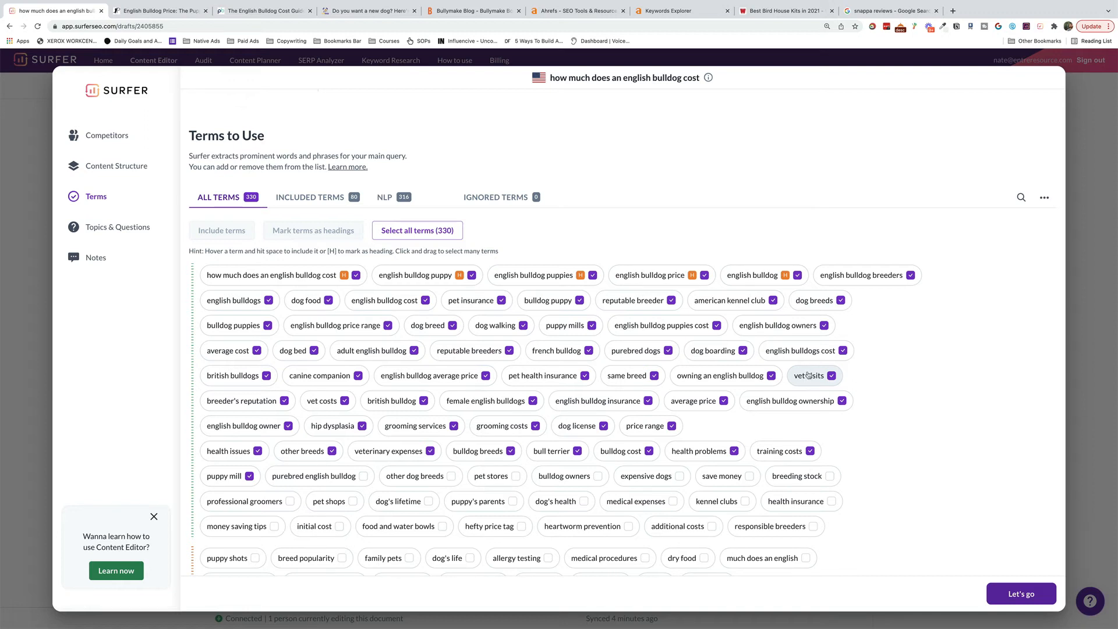
{"action": "mouse_move", "coordinate": [807, 375]}
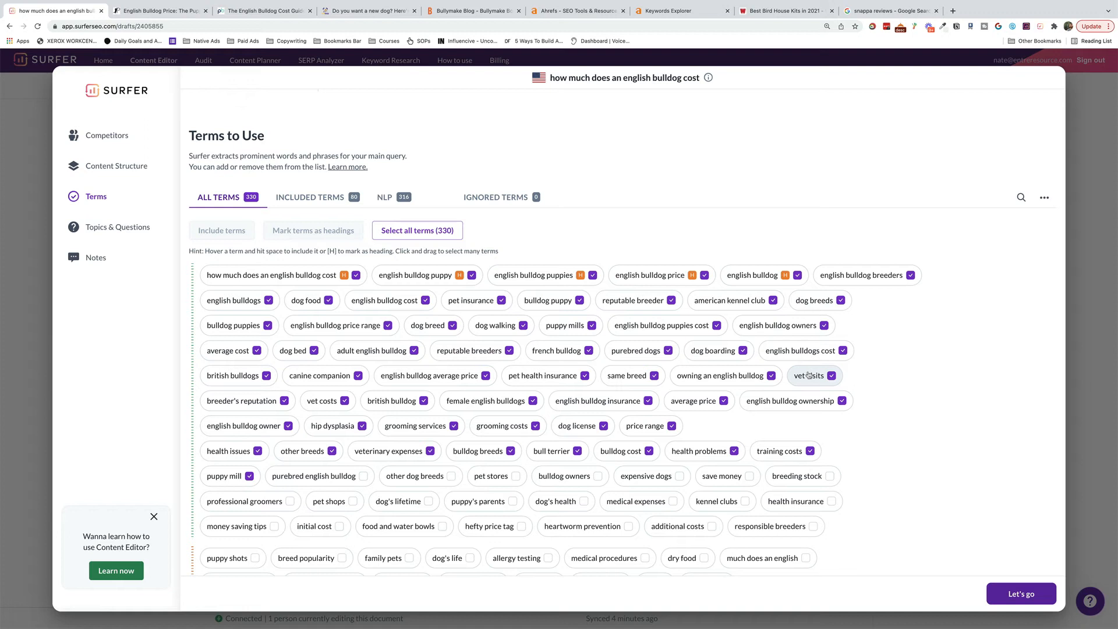
{"action": "mouse_move", "coordinate": [807, 375]}
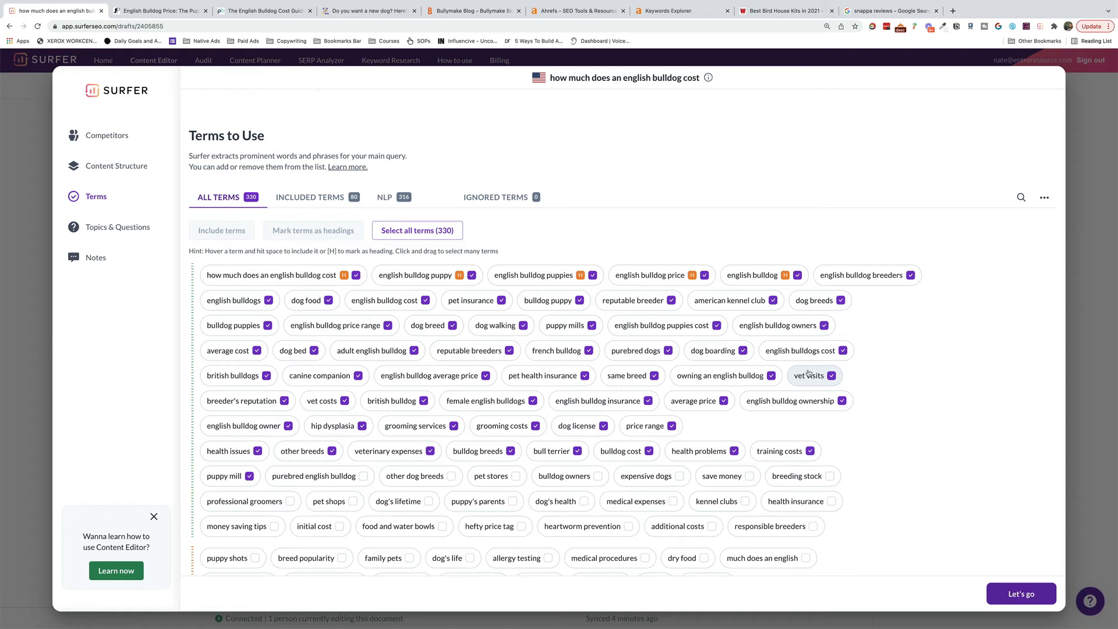
{"action": "mouse_move", "coordinate": [807, 374]}
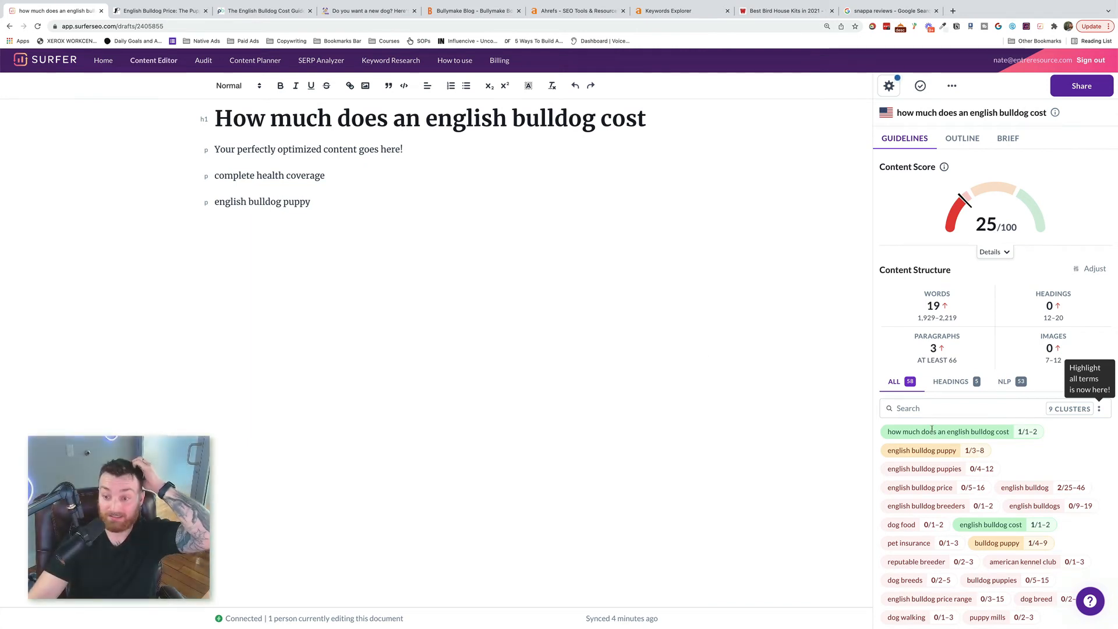
Step: Filter NLP terms, add the average English Bulldog puppy price outline heading, view the brief
{"action": "scroll", "scroll_direction": "down", "scroll_amount": 3}
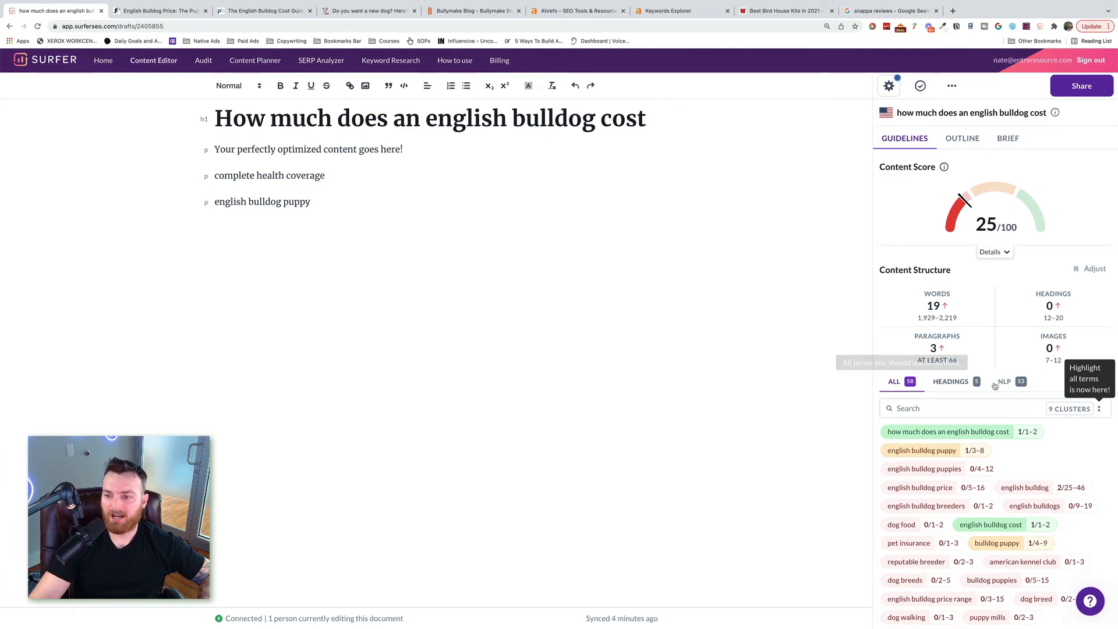
{"action": "left_click", "coordinate": [1004, 381]}
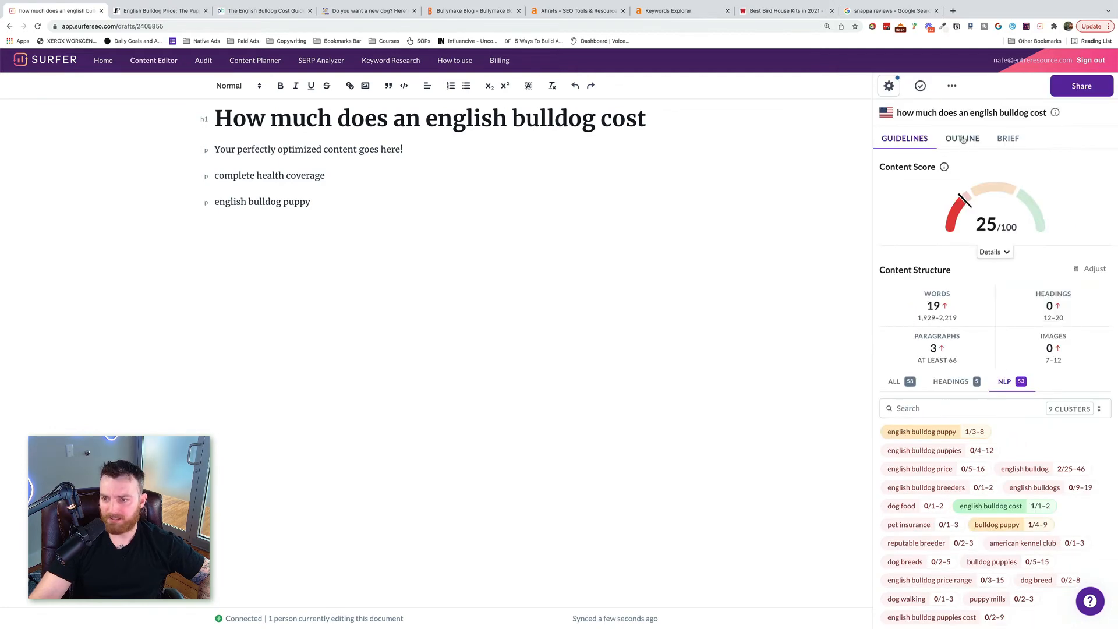
{"action": "left_click", "coordinate": [962, 137]}
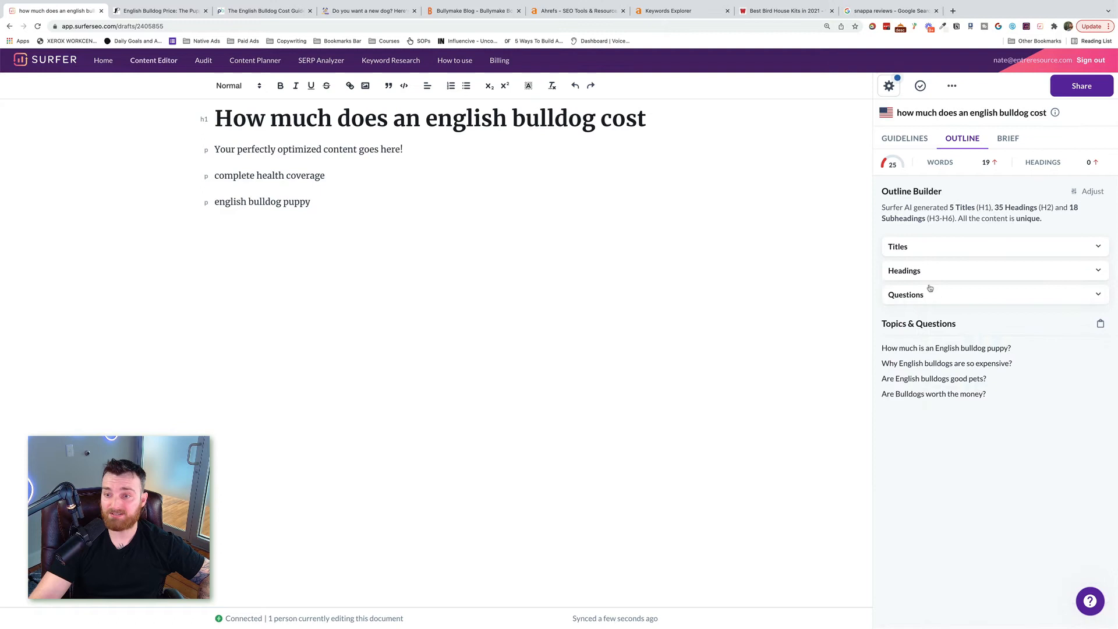
{"action": "left_click", "coordinate": [905, 270]}
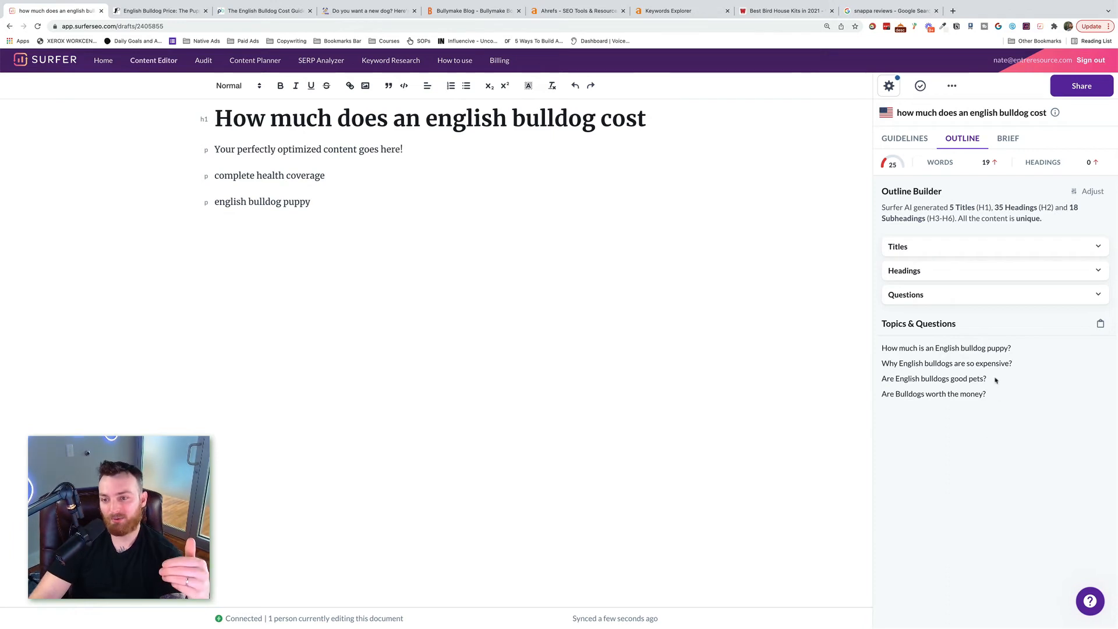
{"action": "left_click_drag", "start_coordinate": [881, 349], "coordinate": [1004, 394]}
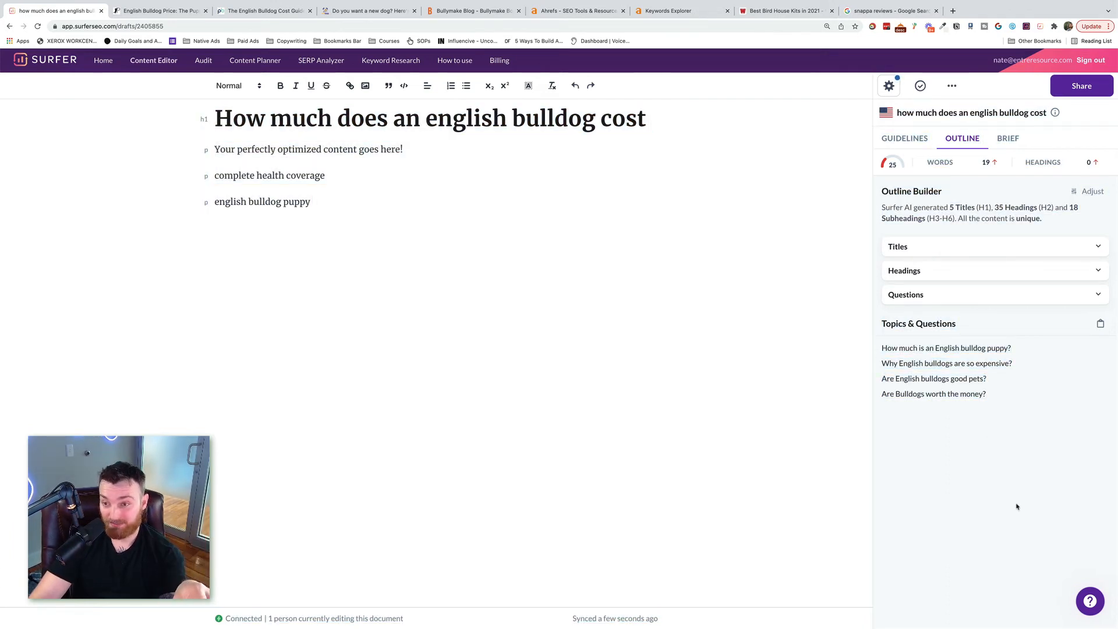
{"action": "left_click", "coordinate": [1008, 137]}
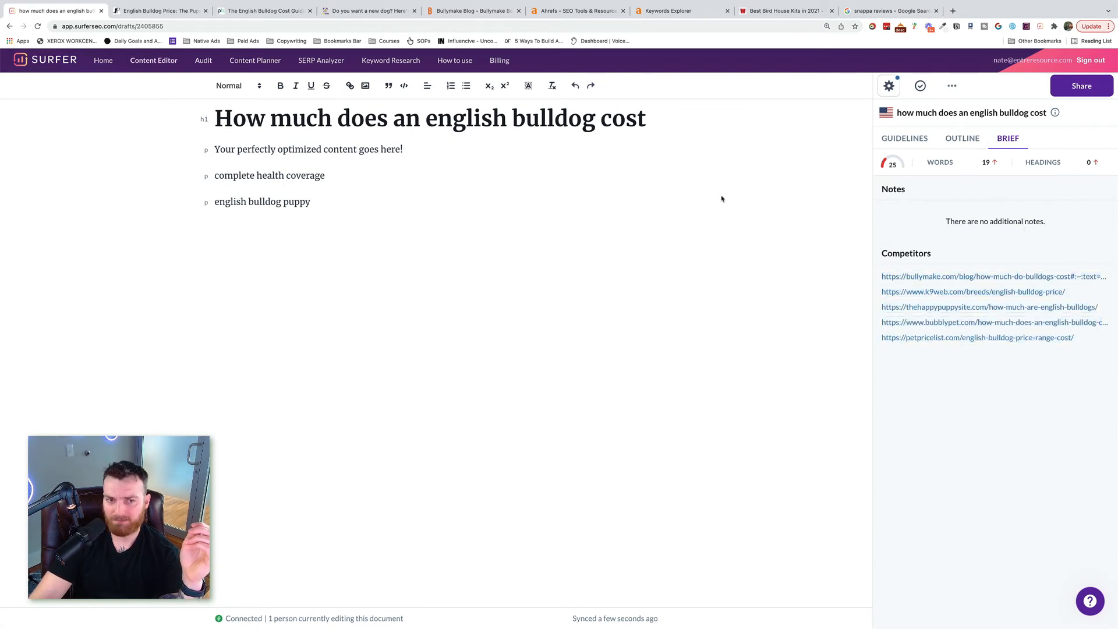
{"action": "left_click", "coordinate": [962, 138]}
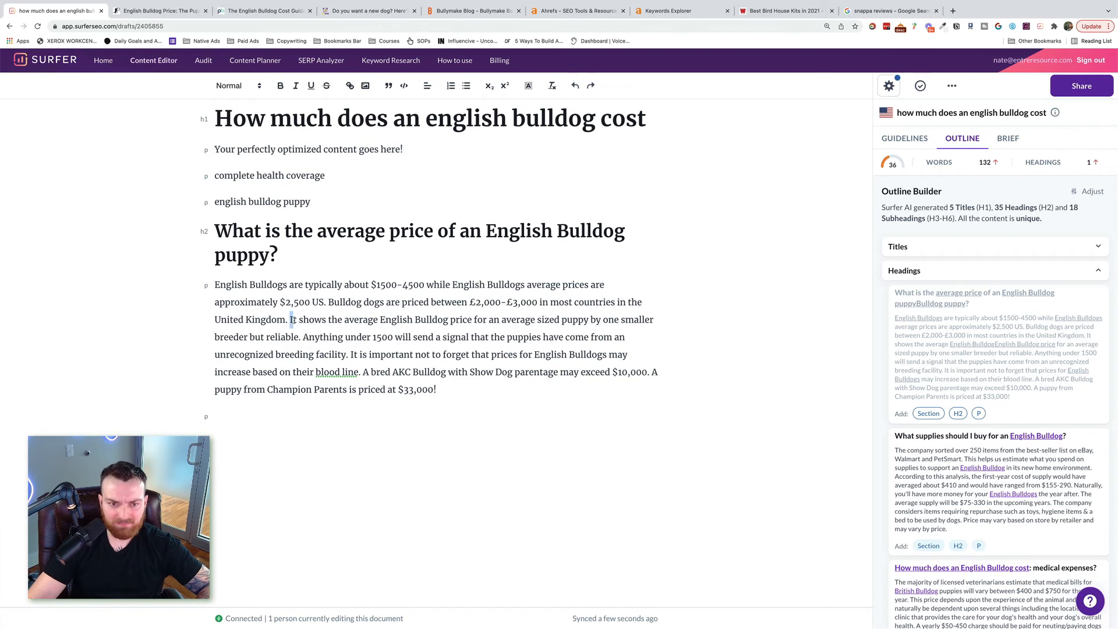
Step: Delete the inserted average-price paragraph, leaving an empty heading line in the draft
{"action": "left_click_drag", "start_coordinate": [291, 319], "coordinate": [563, 318]}
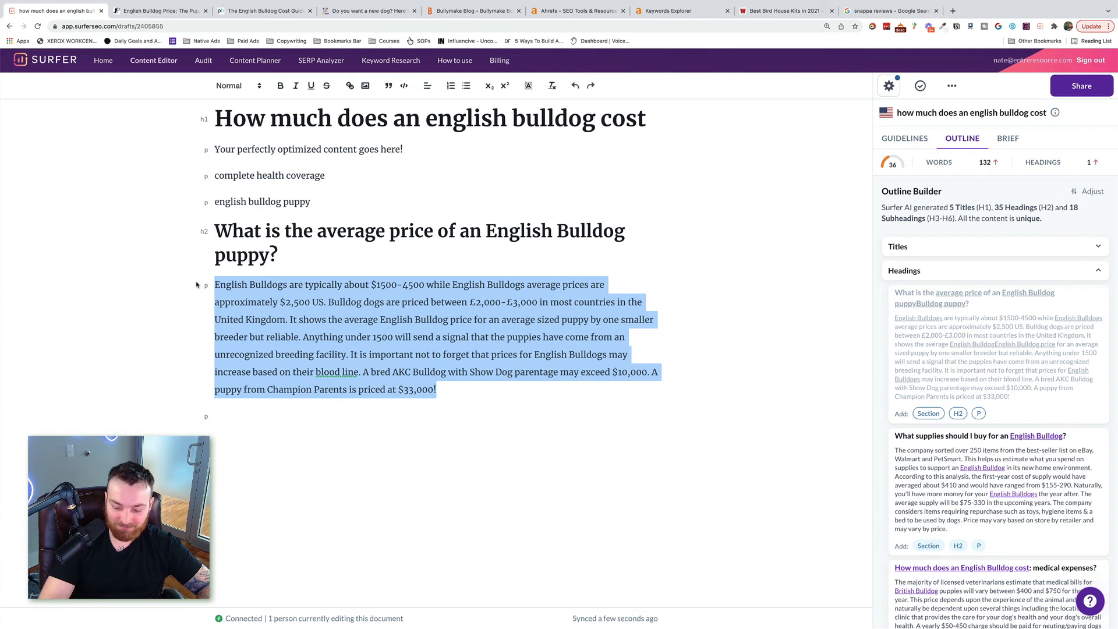
{"action": "key", "text": "delete"}
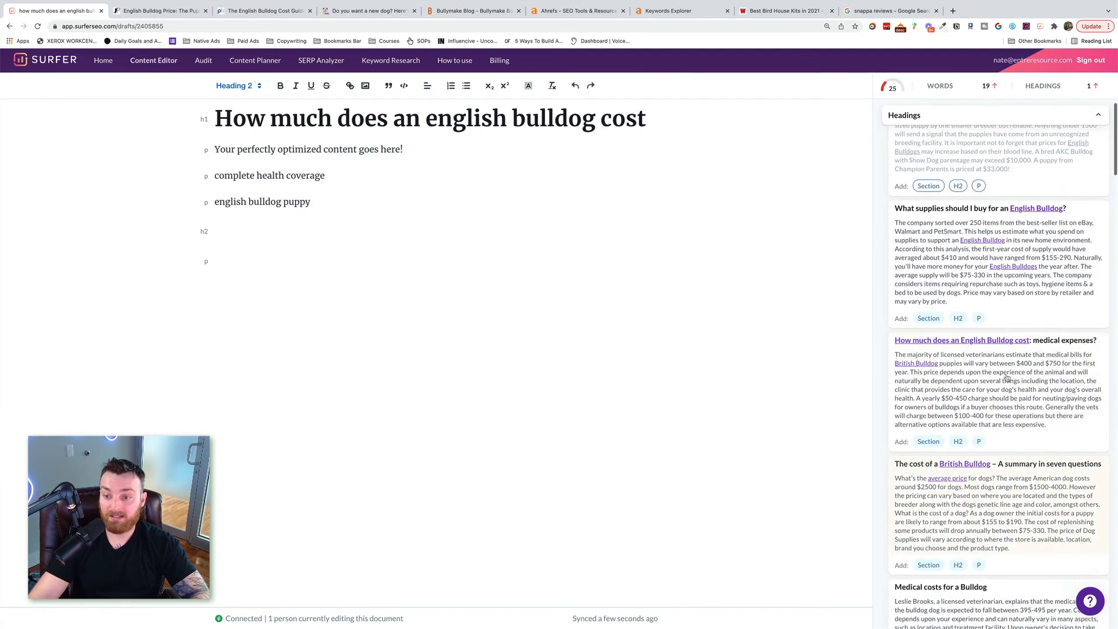
{"action": "scroll", "scroll_direction": "down", "scroll_amount": 3}
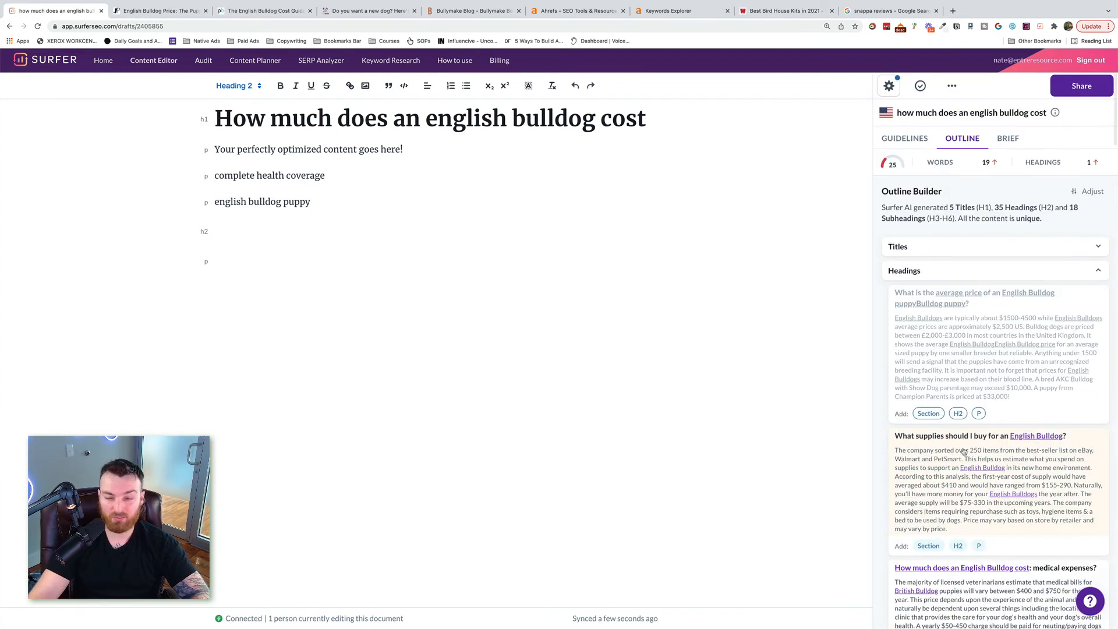
{"action": "left_click", "coordinate": [904, 137]}
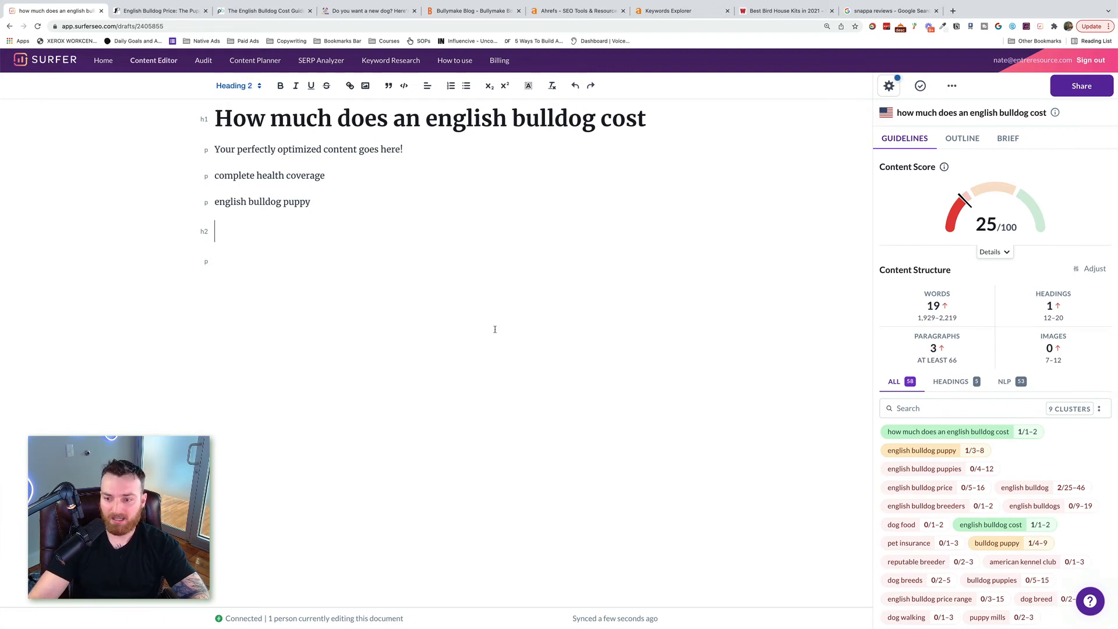
Step: Insert an image into the draft with alt text 'cost of bulldog puppy'
{"action": "left_click", "coordinate": [365, 86]}
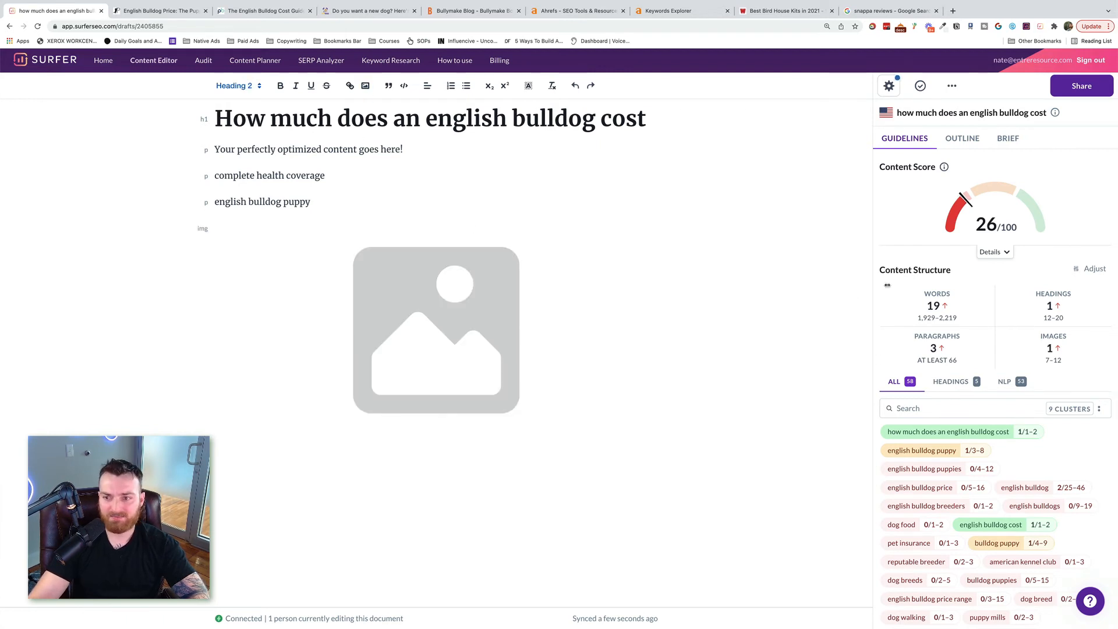
{"action": "left_click", "coordinate": [436, 330]}
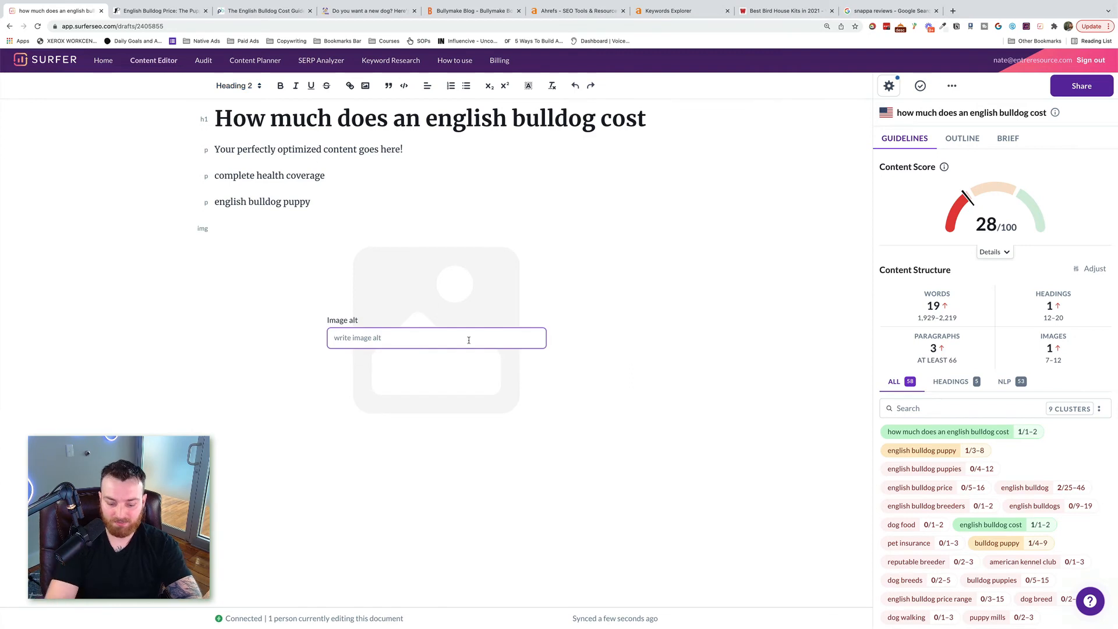
{"action": "type", "text": "cost of"}
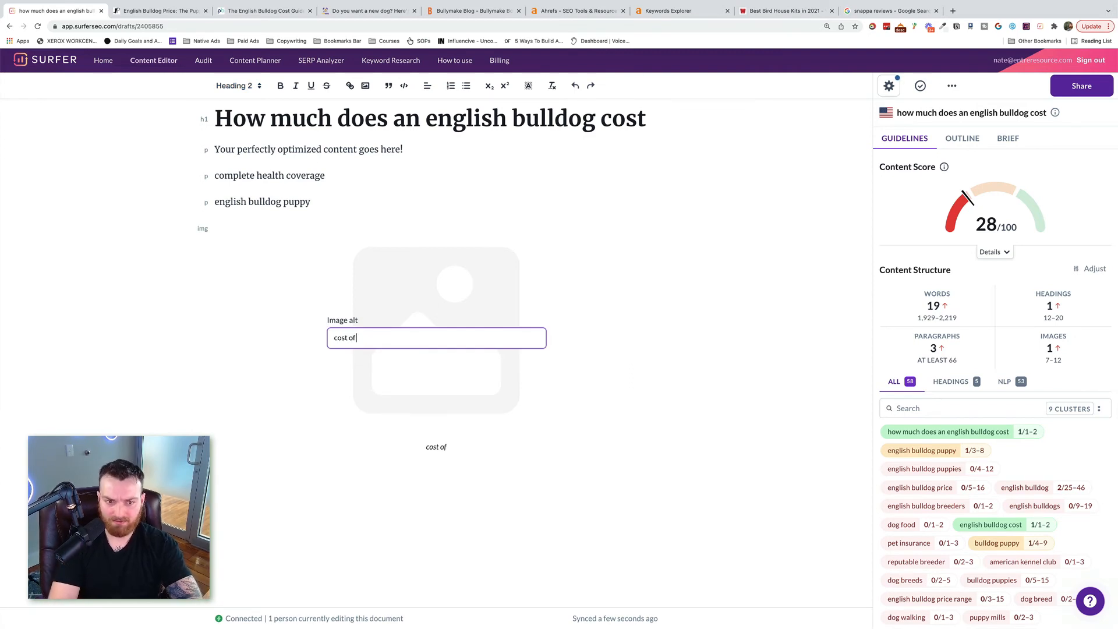
{"action": "type", "text": "bulldog puppy"}
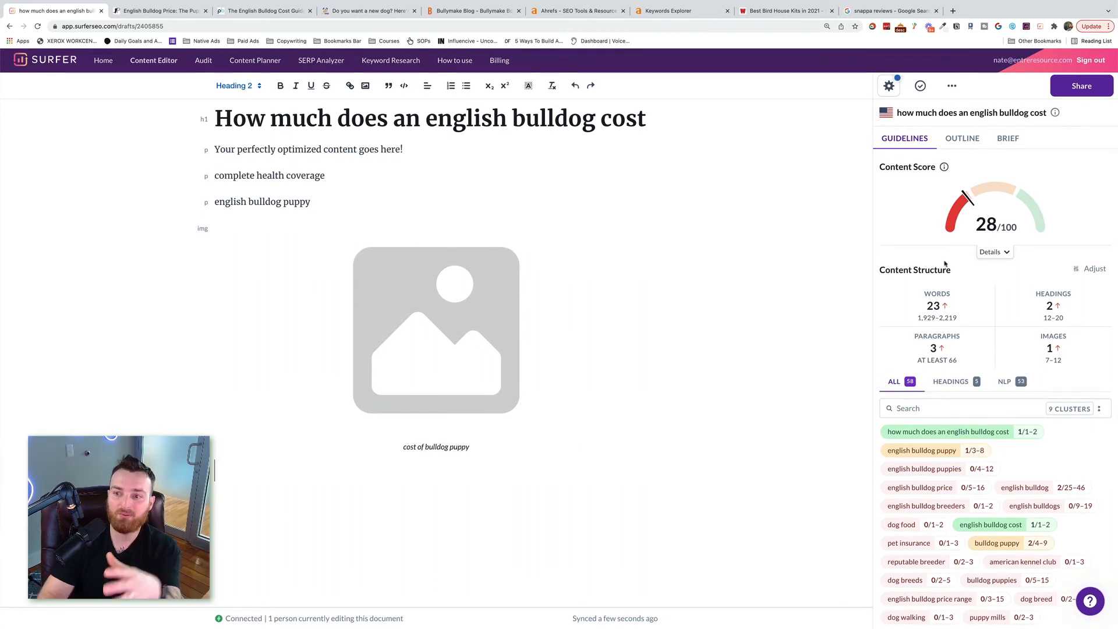
{"action": "mouse_move", "coordinate": [944, 167]}
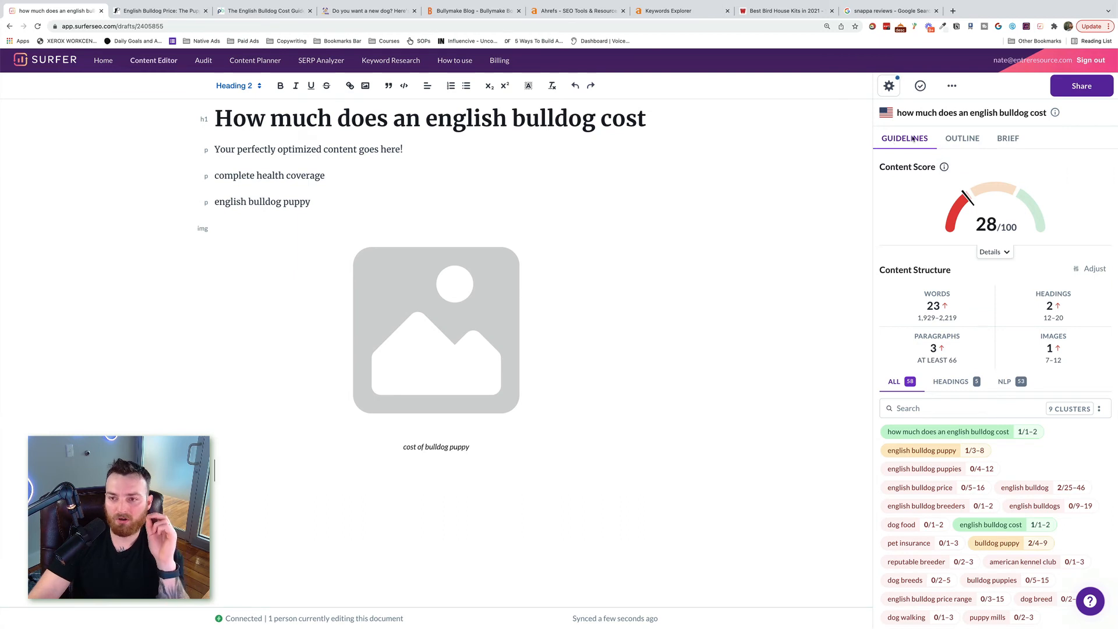
{"action": "left_click", "coordinate": [962, 138]}
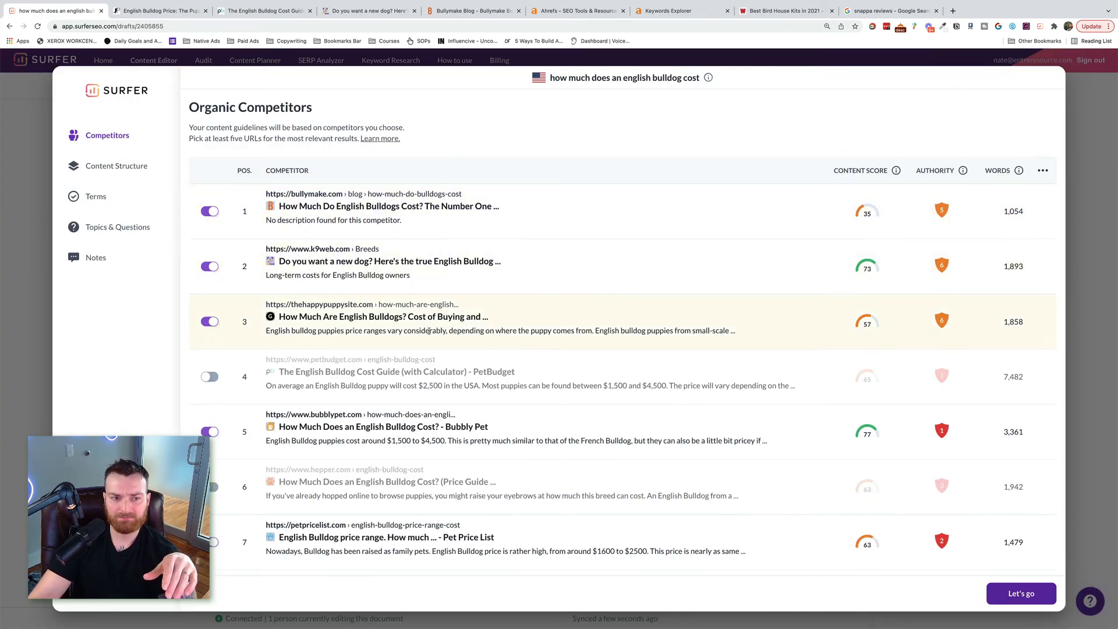
Step: Review competitors, then add the note 'Focusing on short article vs super long. Removed long competitors.'
{"action": "scroll", "scroll_direction": "down", "scroll_amount": 3}
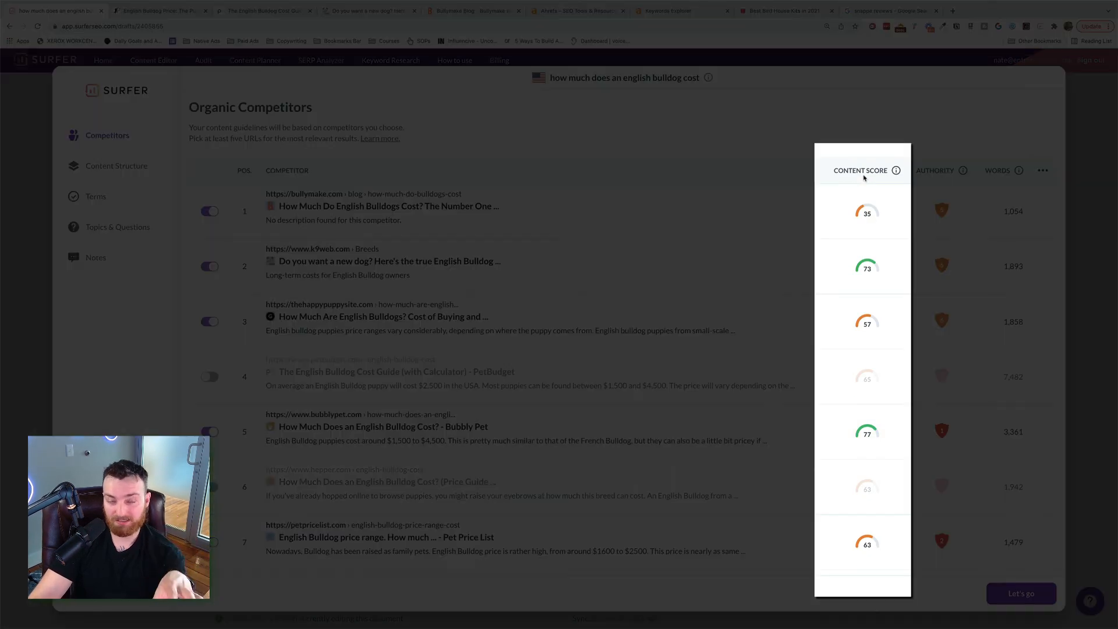
{"action": "scroll", "scroll_direction": "down", "scroll_amount": 3}
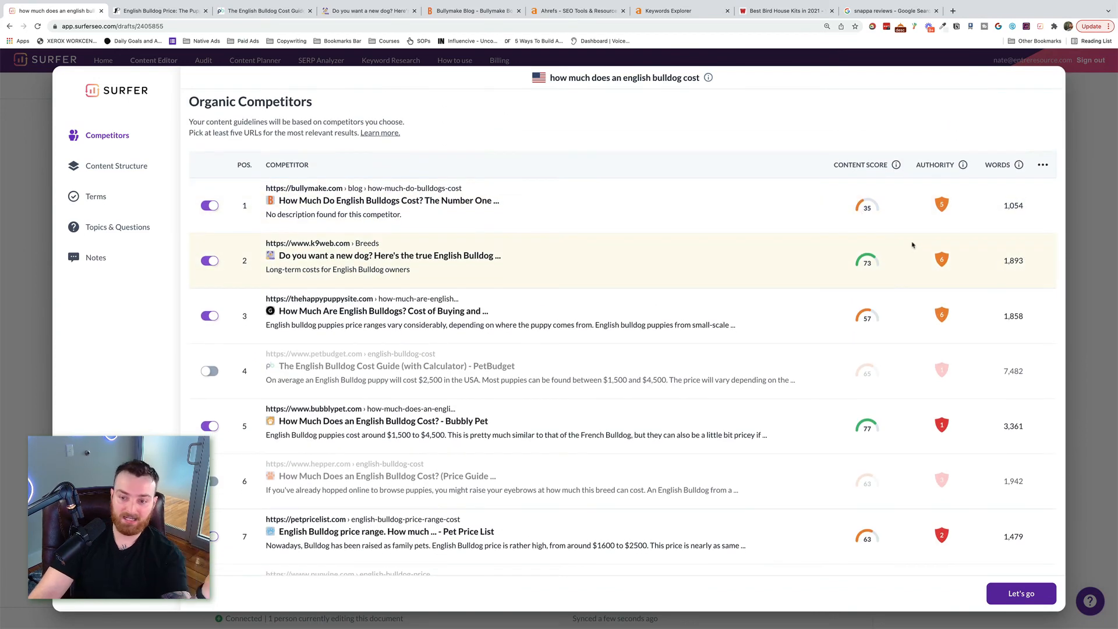
{"action": "scroll", "scroll_direction": "down", "scroll_amount": 3}
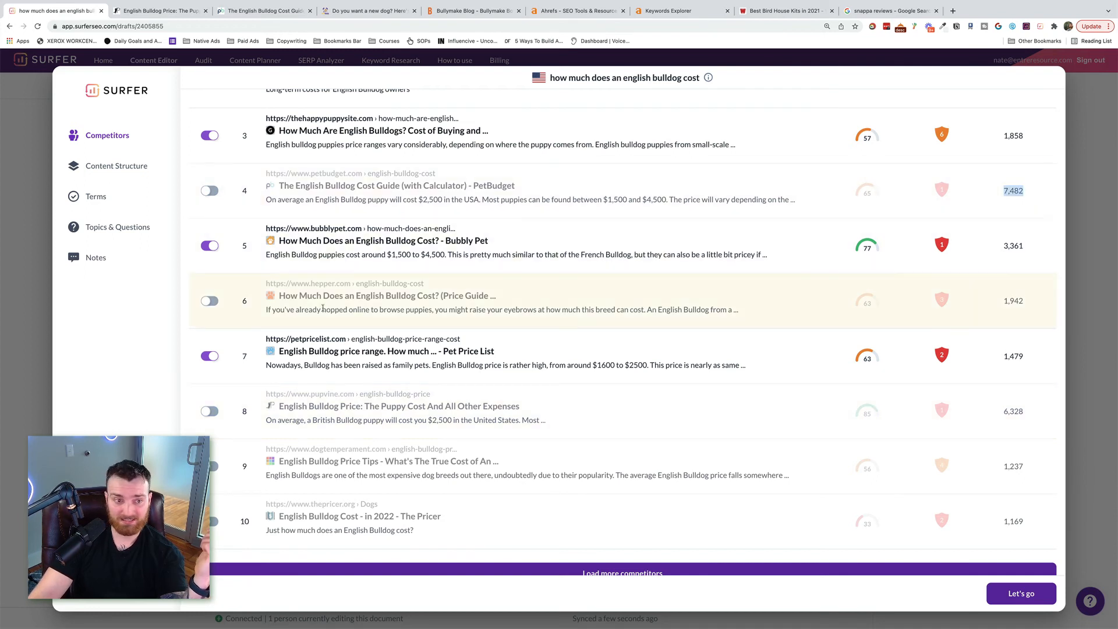
{"action": "left_click", "coordinate": [116, 165]}
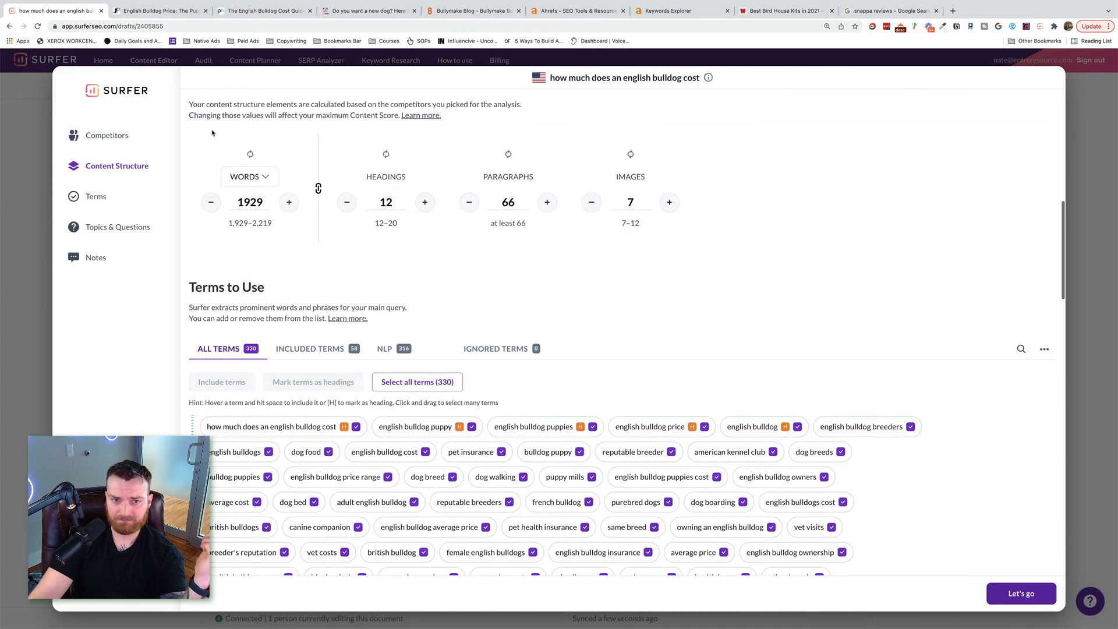
{"action": "scroll", "scroll_direction": "down", "scroll_amount": 3}
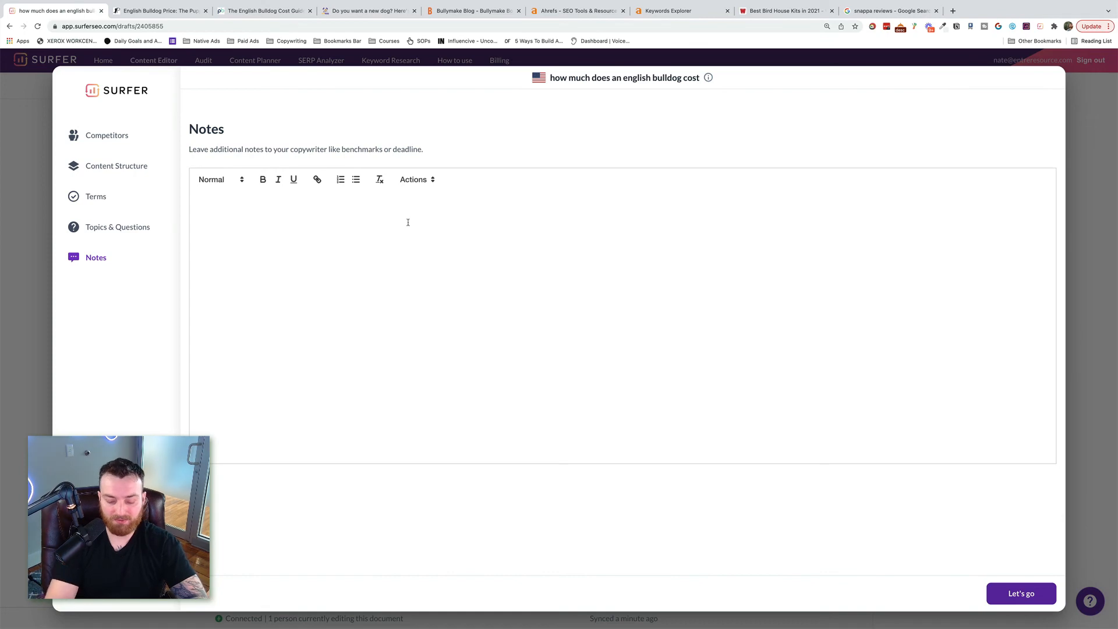
{"action": "type", "text": "Focusing on short article vs super long. Removed long competitors."}
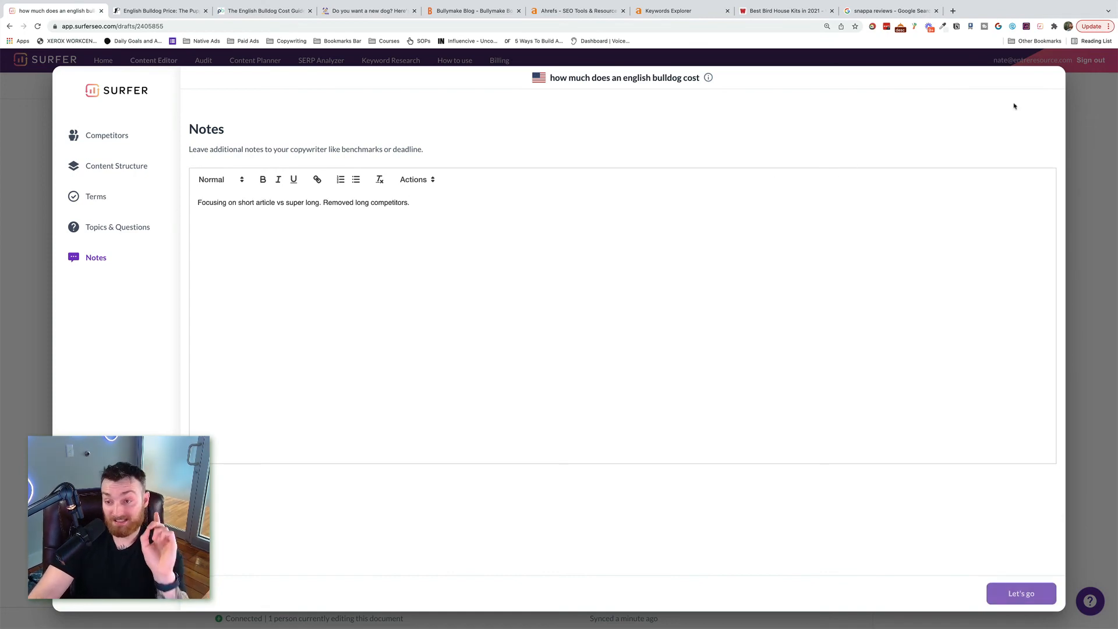
Step: Apply the guideline settings and copy the bulldog draft's share link
{"action": "left_click", "coordinate": [1020, 594]}
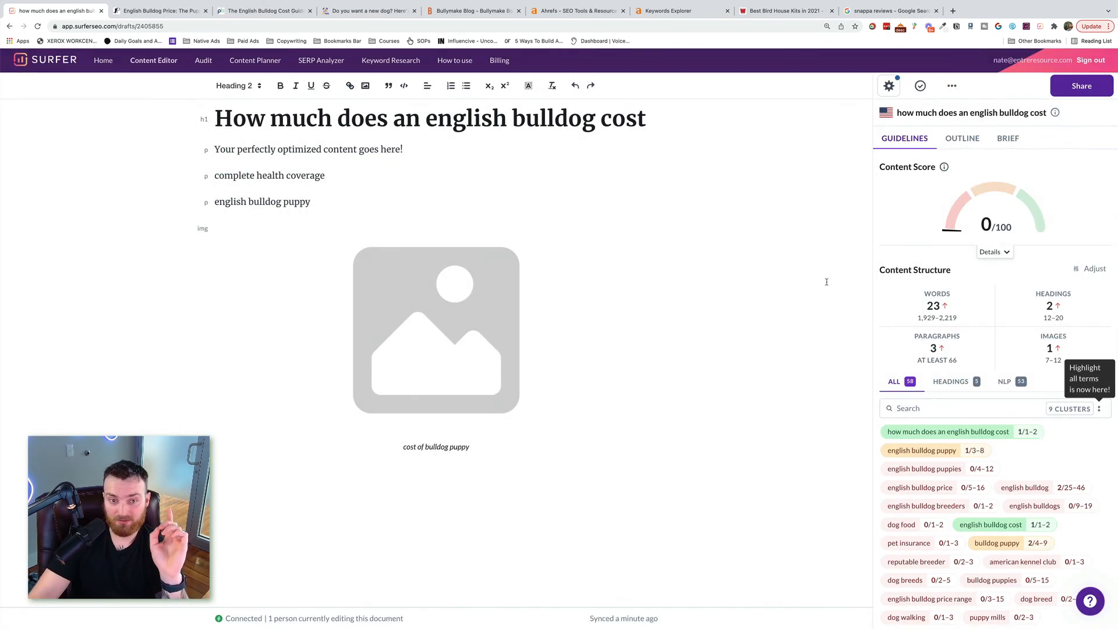
{"action": "left_click", "coordinate": [1080, 86]}
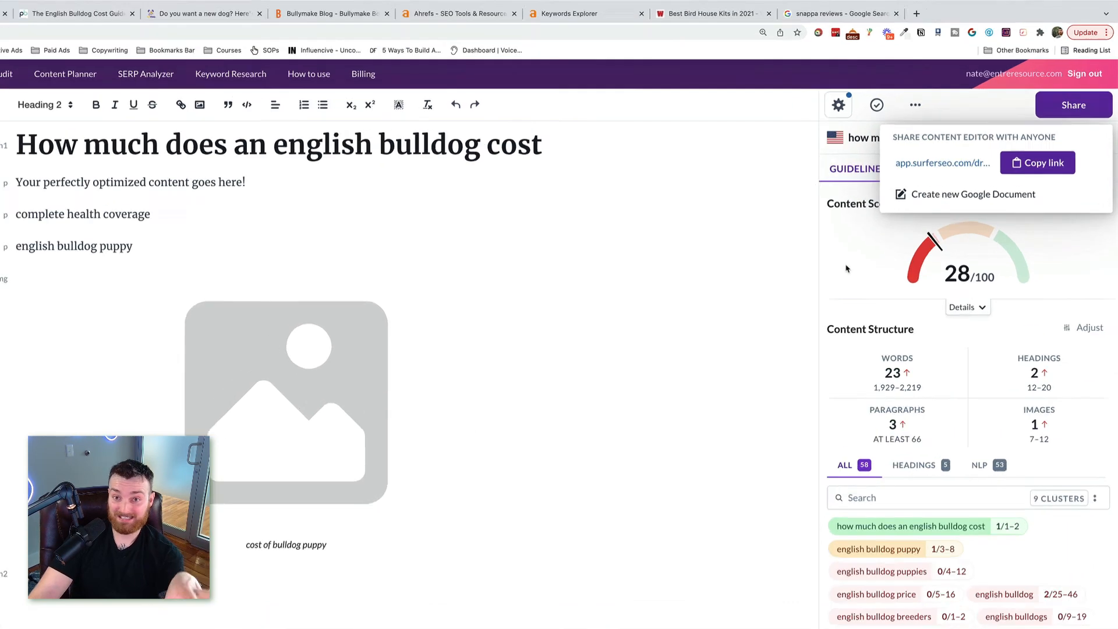
{"action": "left_click", "coordinate": [1038, 162]}
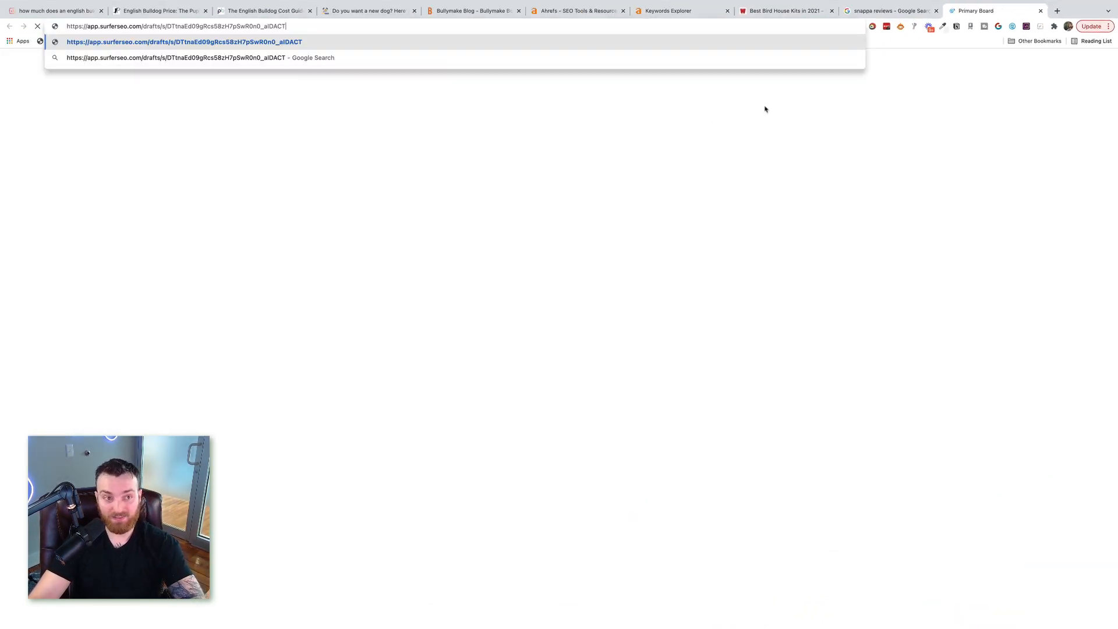
Step: Load the pasted share link and select all content in the shared draft
{"action": "key", "text": "Enter"}
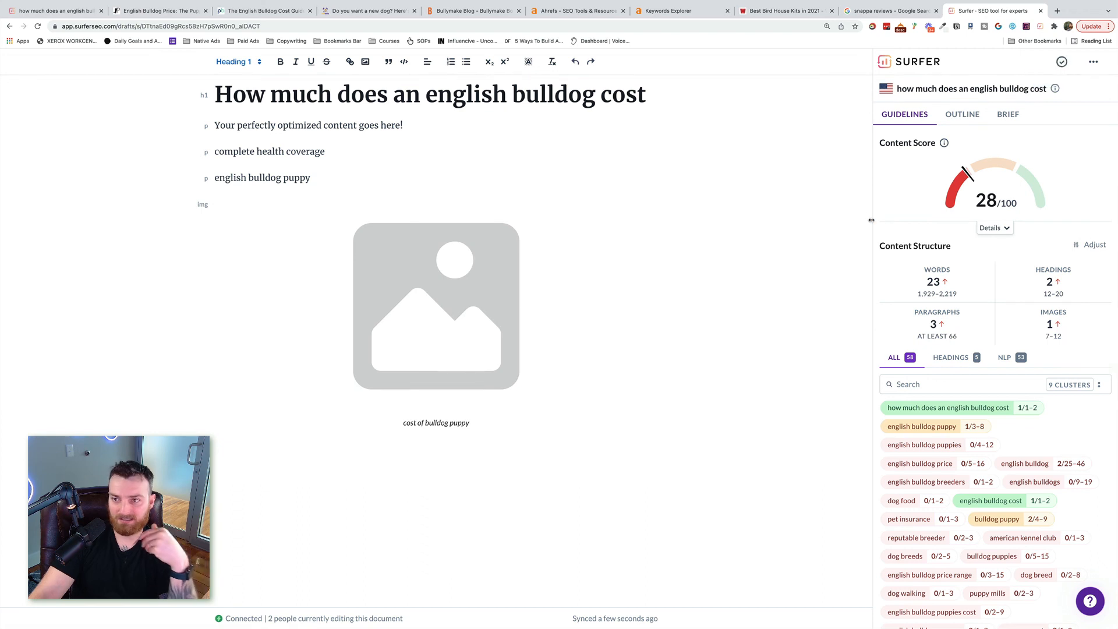
{"action": "mouse_move", "coordinate": [867, 220]}
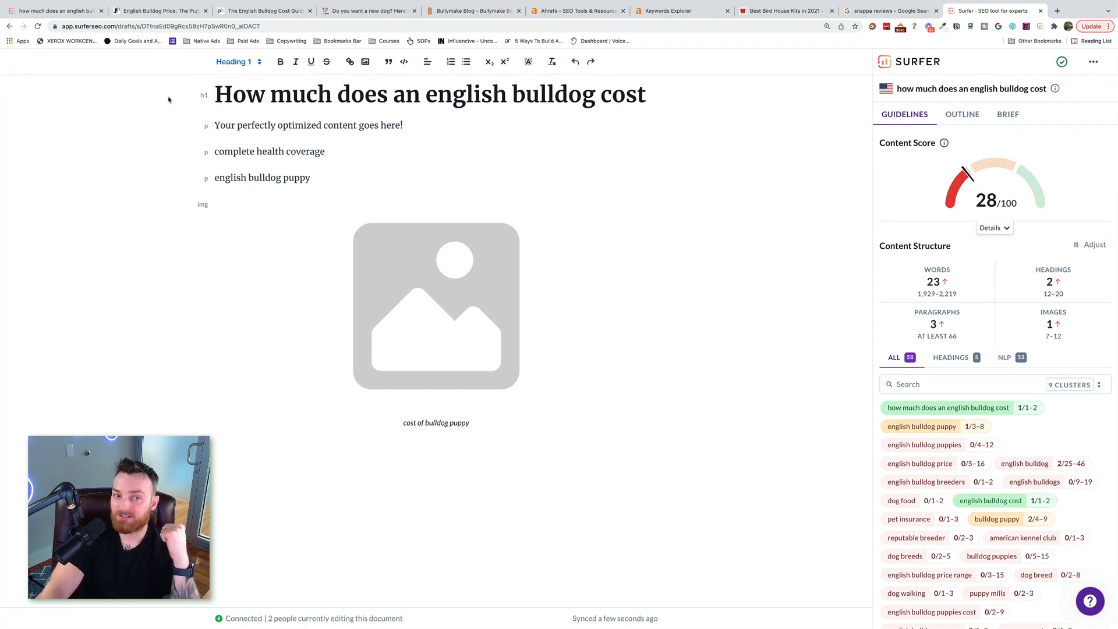
{"action": "key", "text": "ctrl+a"}
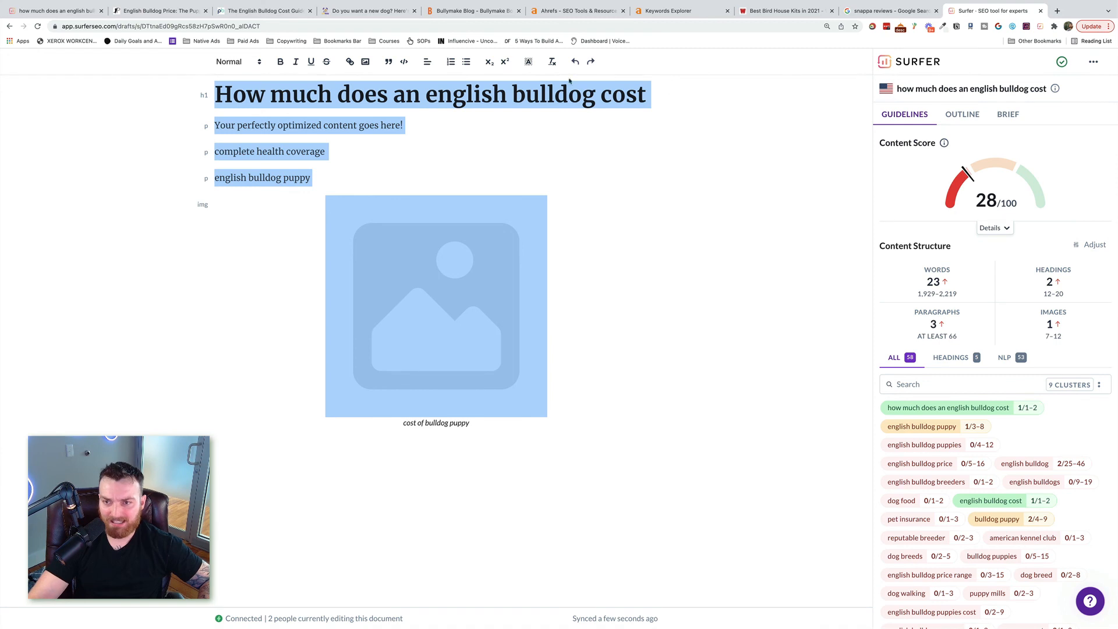
{"action": "left_click", "coordinate": [1061, 61]}
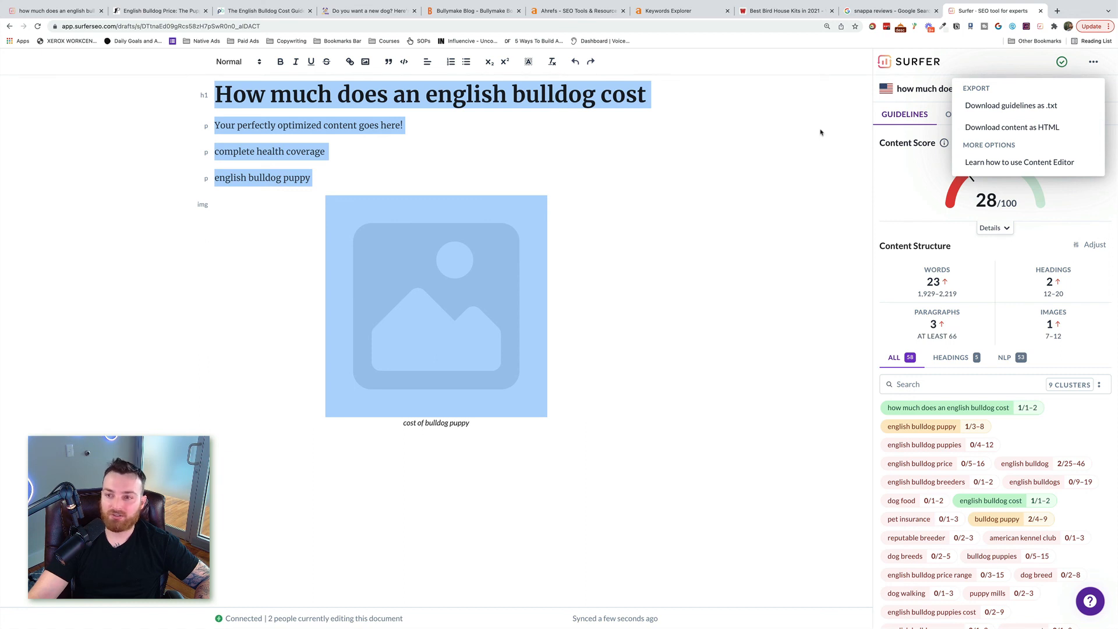
{"action": "mouse_move", "coordinate": [767, 119]}
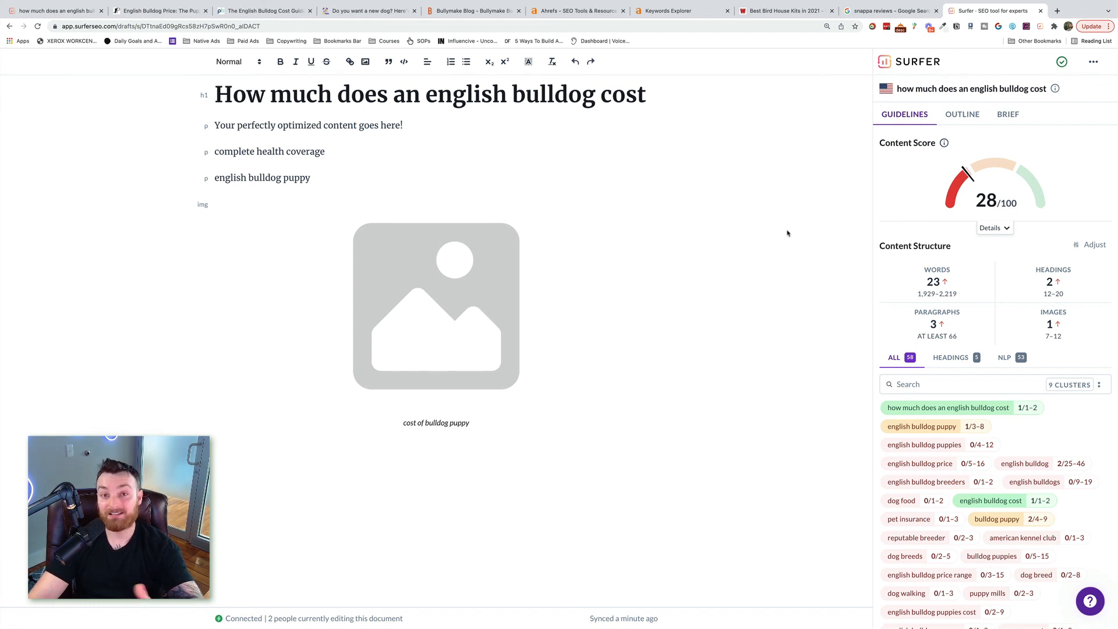
{"action": "mouse_move", "coordinate": [781, 194]}
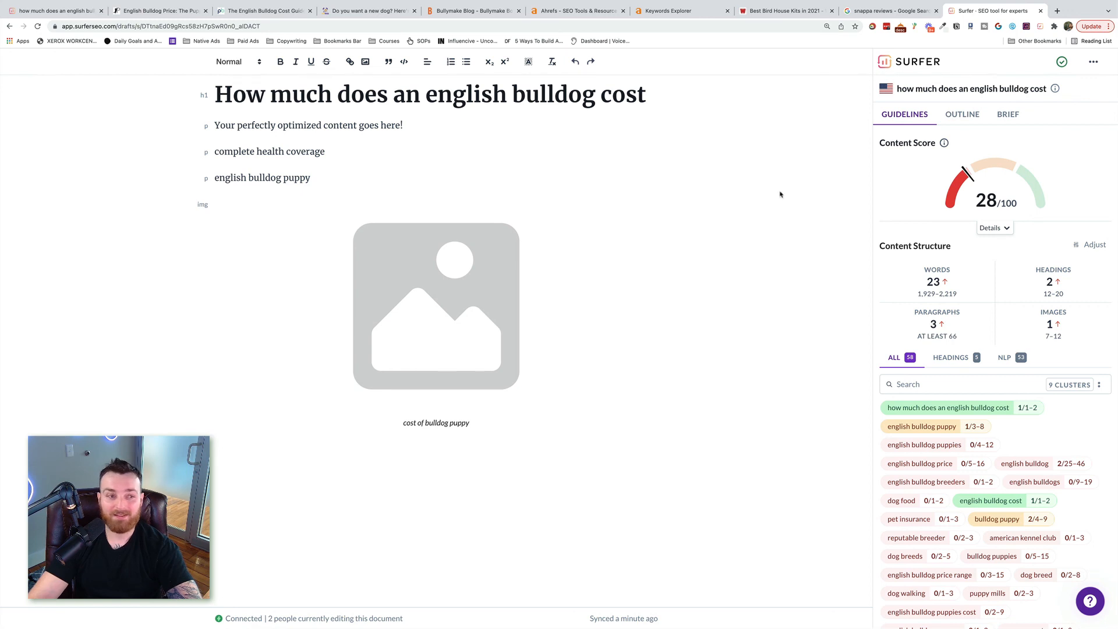